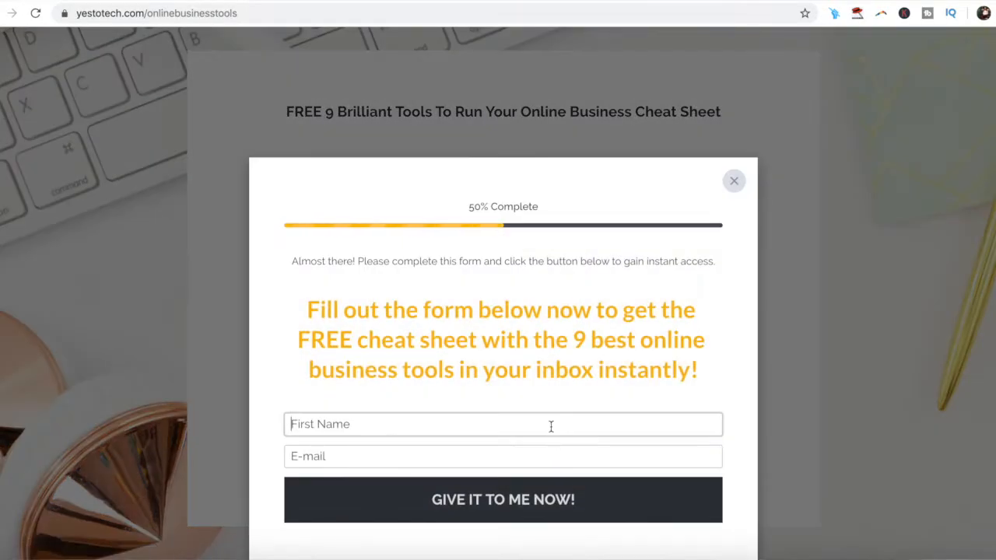
Enter first name 'Marina' and the e-mail address, then submit via GIVE IT TO ME NOW!
{"action": "type", "text": "Marina"}
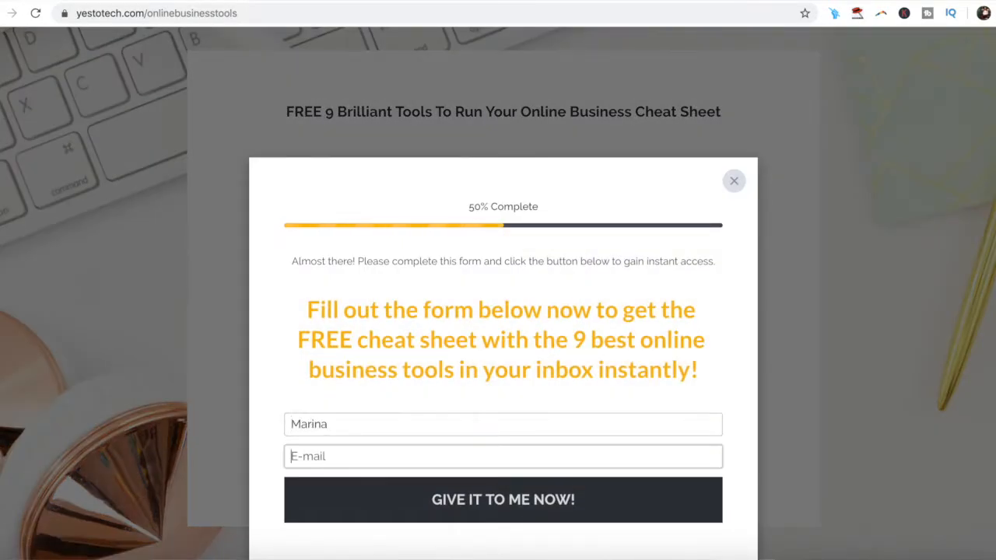
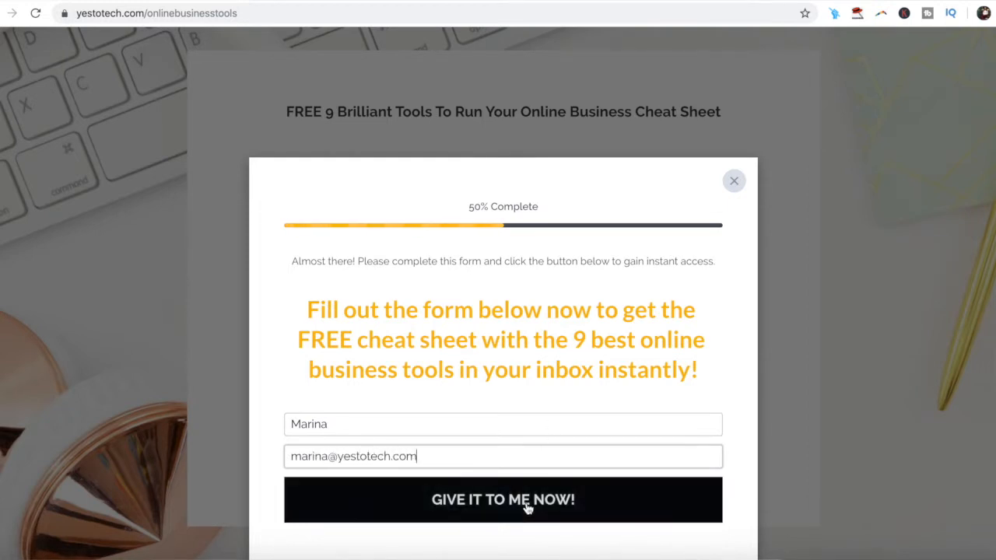
{"action": "left_click", "coordinate": [503, 500]}
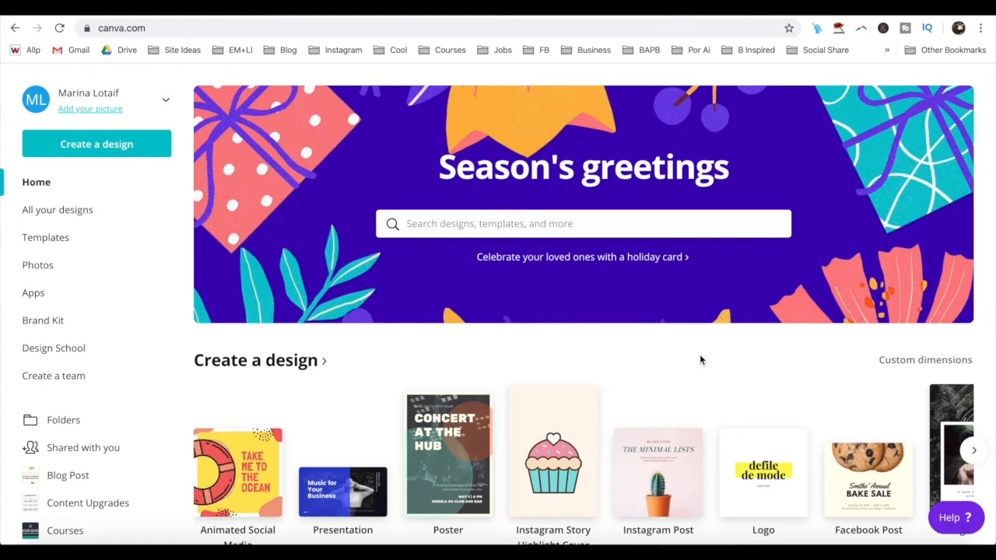
{"action": "mouse_move", "coordinate": [627, 336]}
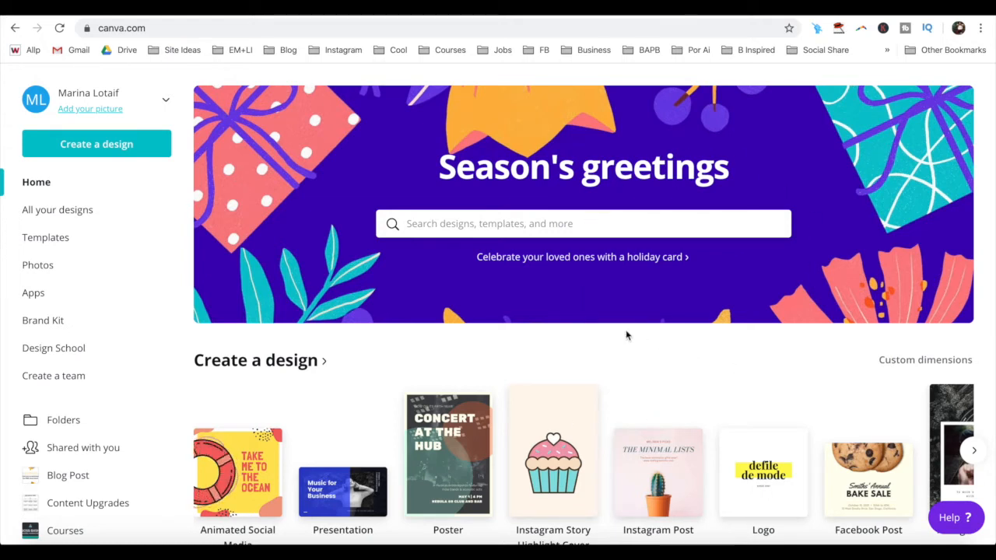
{"action": "mouse_move", "coordinate": [576, 323]}
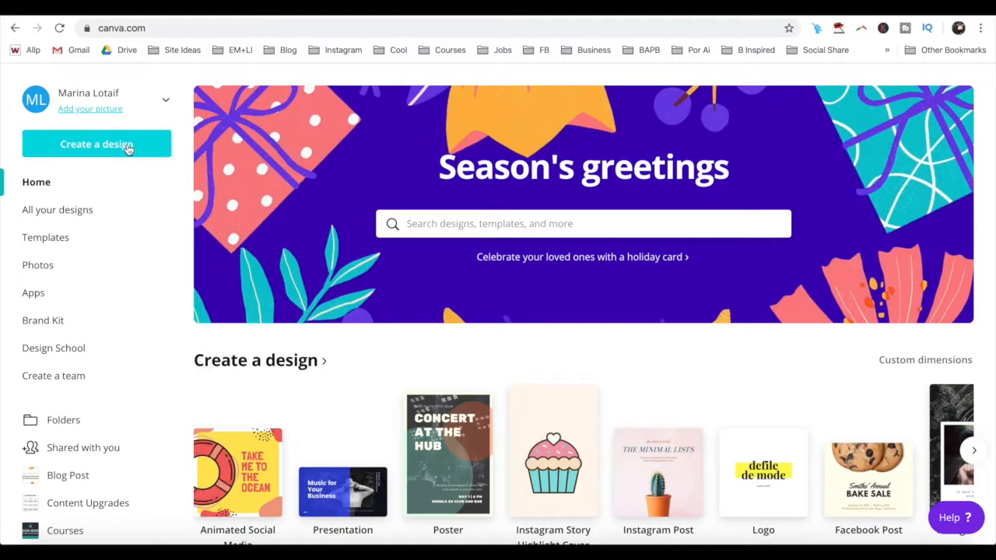
Start a blank Instagram Post design and focus the Elements library search box.
{"action": "left_click", "coordinate": [96, 143]}
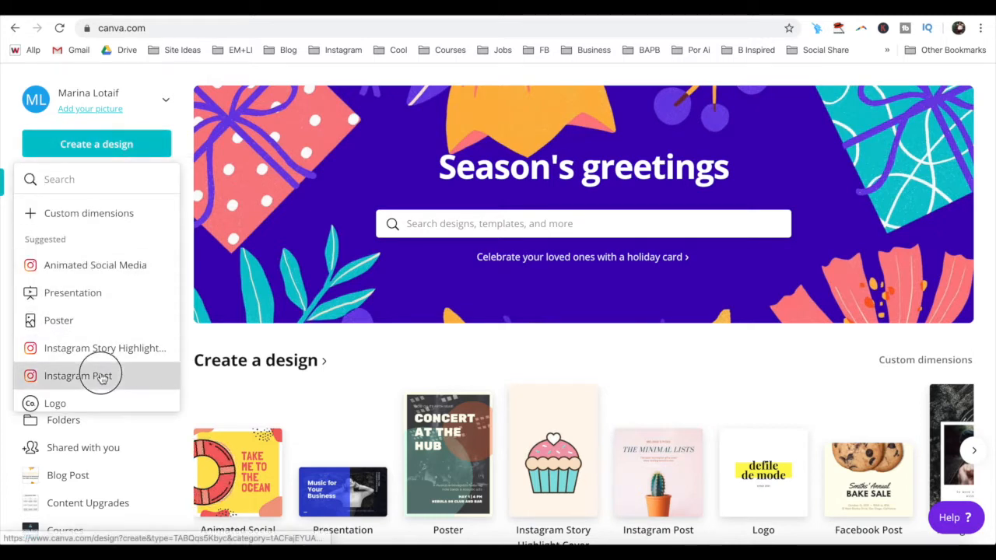
{"action": "left_click", "coordinate": [78, 377]}
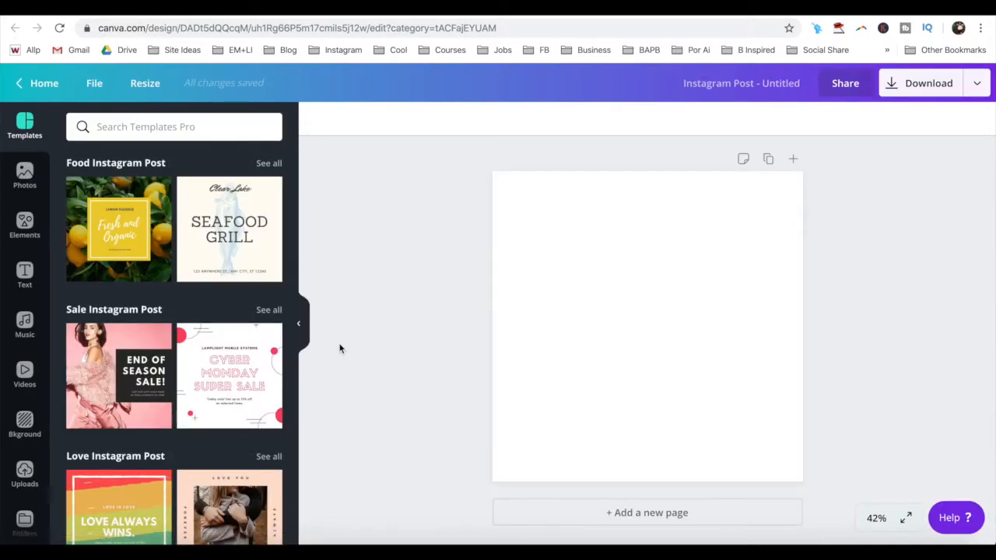
{"action": "mouse_move", "coordinate": [734, 227]}
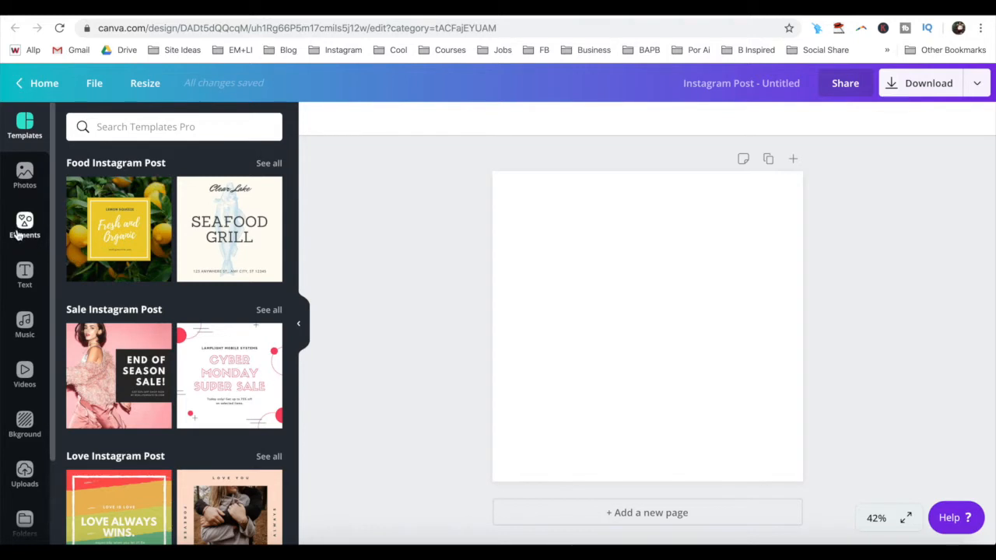
{"action": "left_click", "coordinate": [25, 226]}
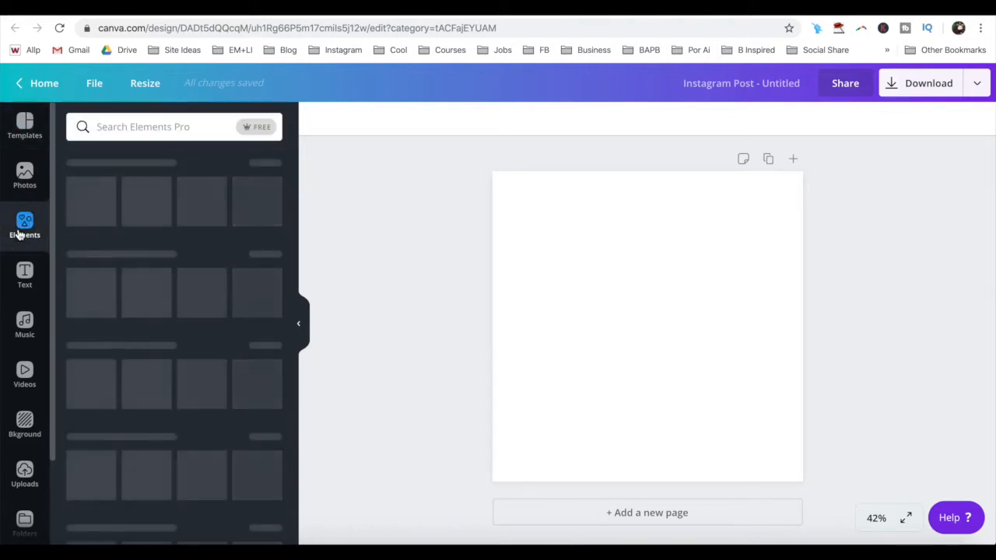
{"action": "left_click", "coordinate": [155, 128]}
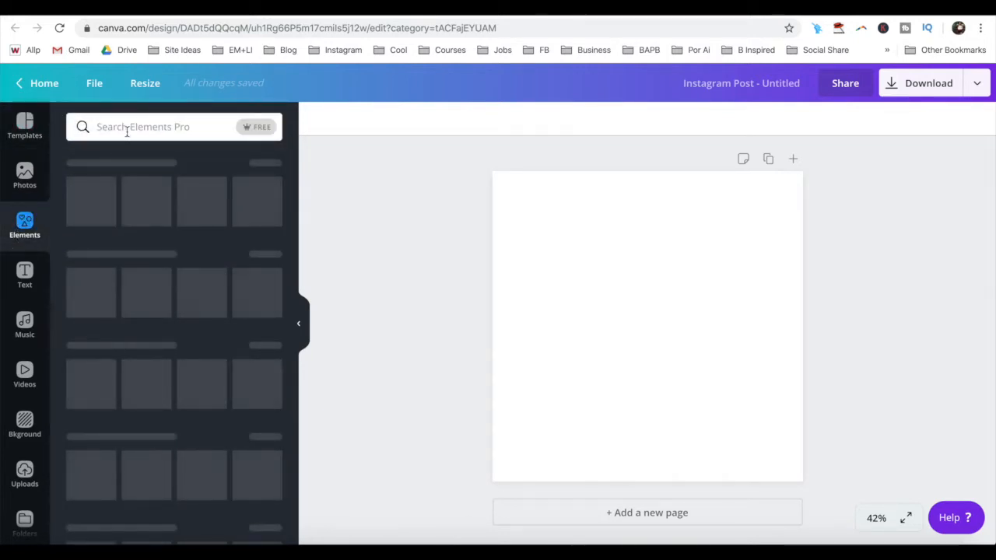
{"action": "left_click", "coordinate": [156, 127]}
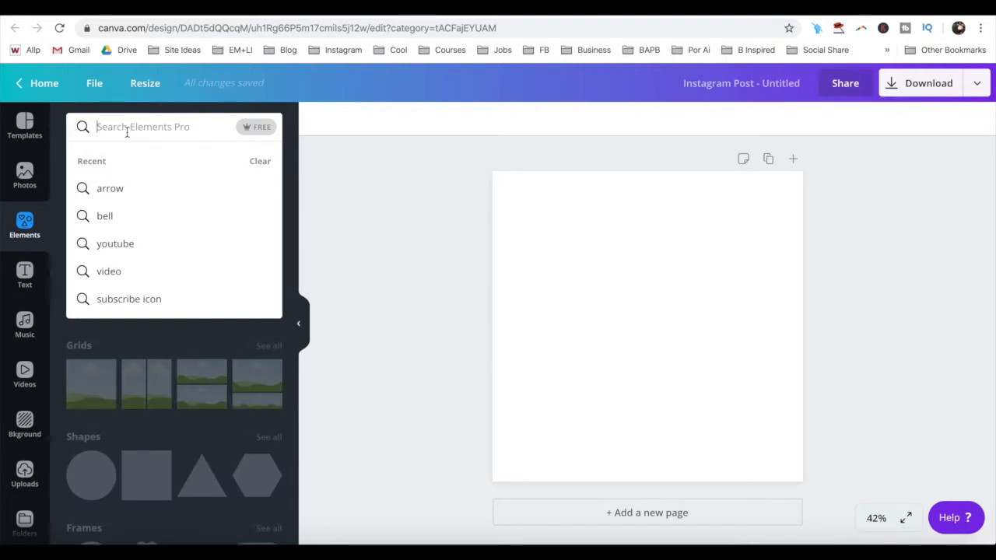
Add a YouTube play-button icon on page 1 and a ringing bell icon on a second page.
{"action": "type", "text": "you"}
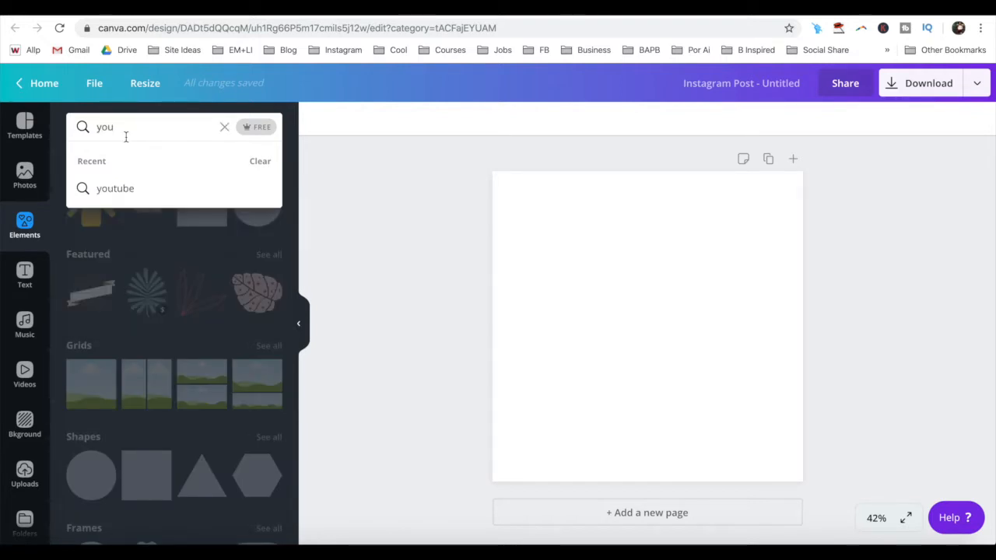
{"action": "left_click", "coordinate": [115, 188]}
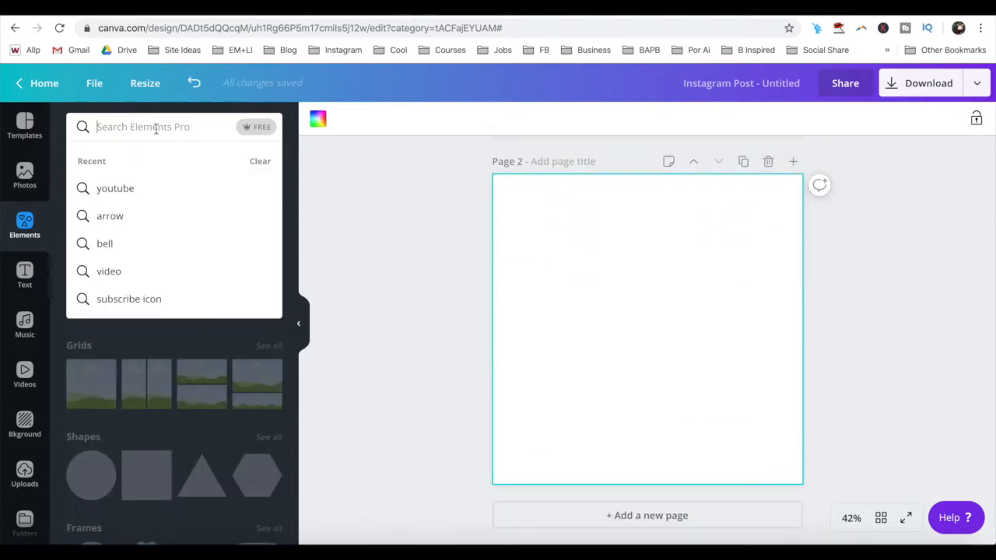
{"action": "type", "text": "be"}
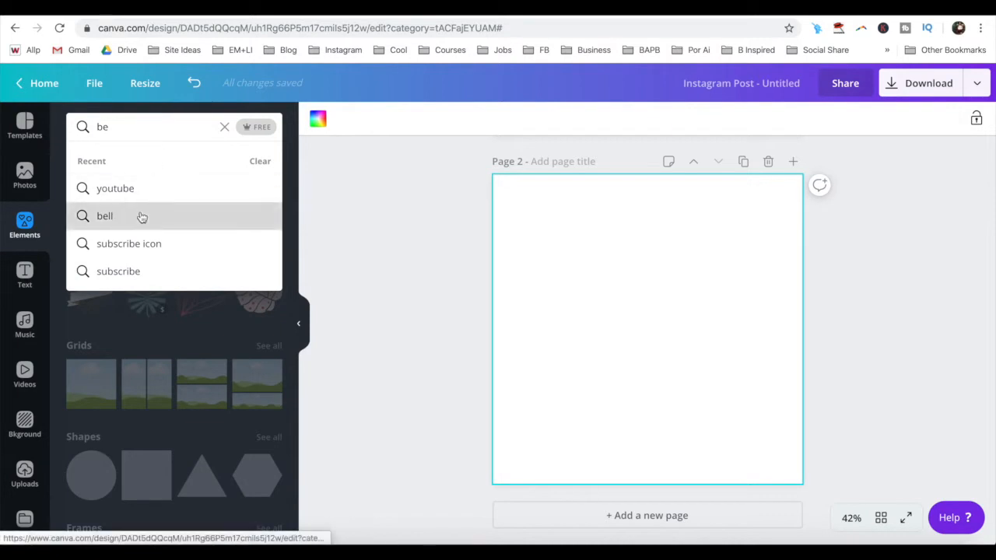
{"action": "left_click", "coordinate": [106, 215]}
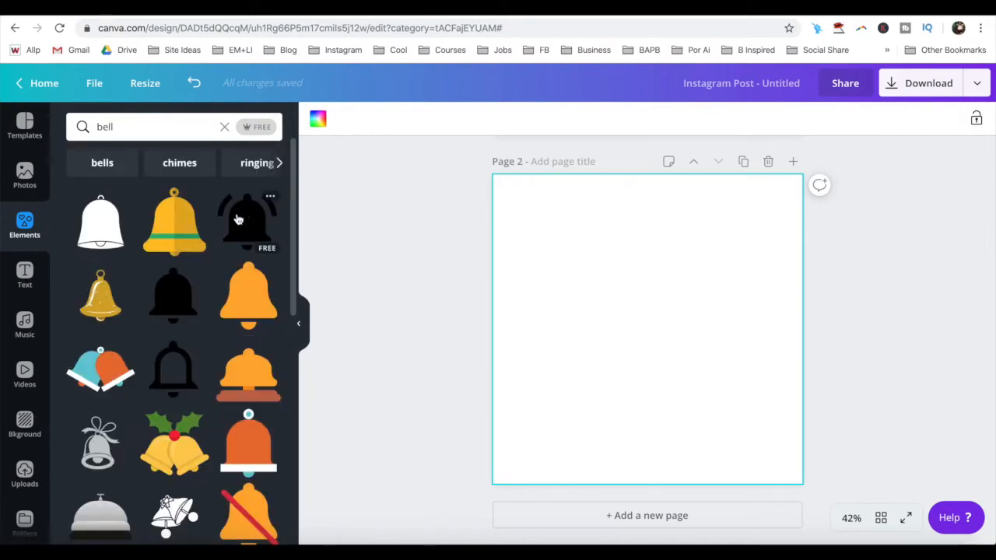
{"action": "left_click", "coordinate": [247, 221]}
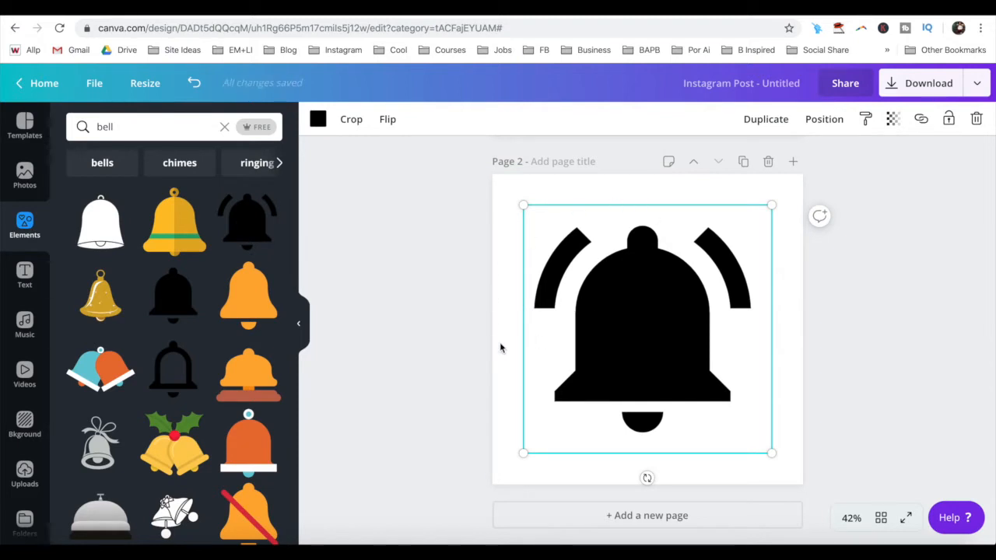
{"action": "mouse_move", "coordinate": [314, 136]}
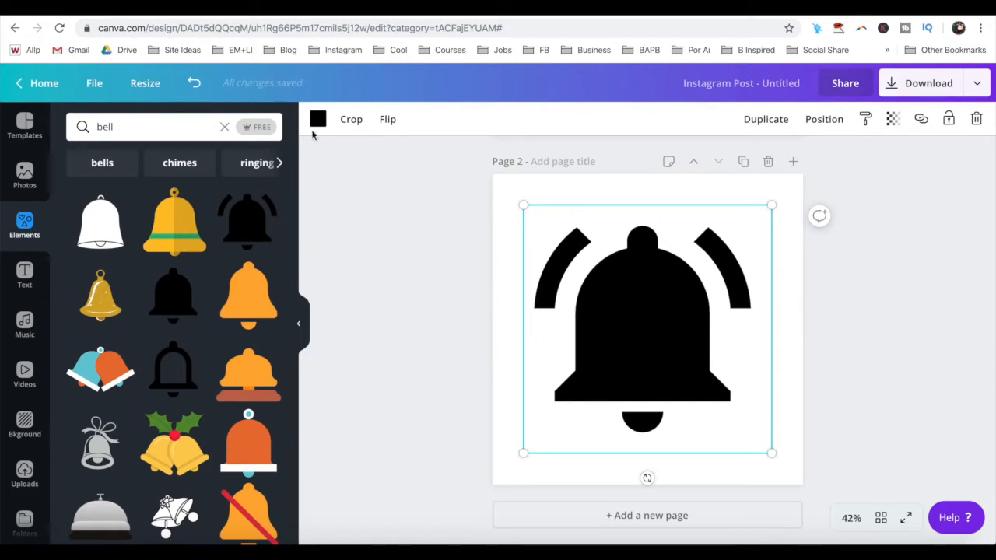
Set the bell icon's colour swatch to black.
{"action": "left_click", "coordinate": [318, 118]}
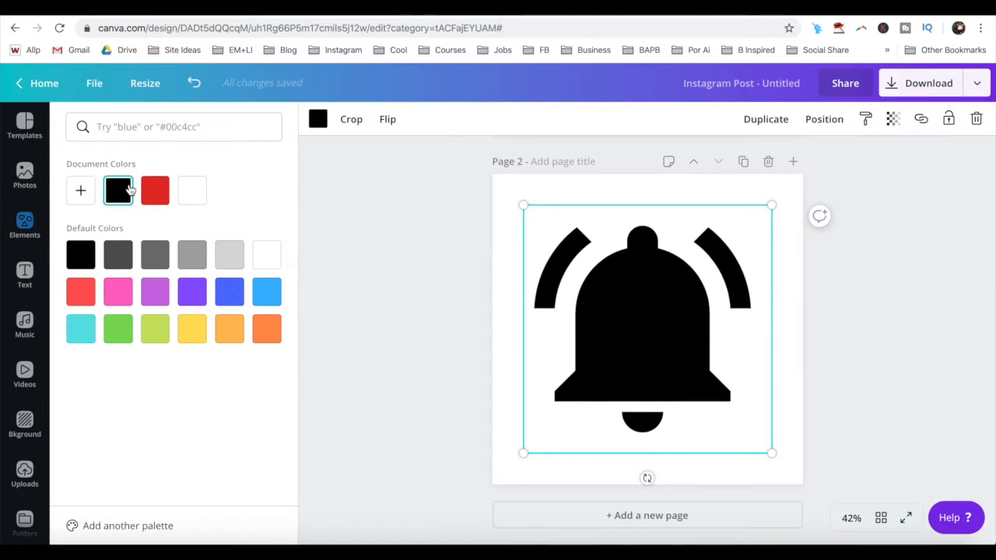
{"action": "left_click", "coordinate": [156, 190]}
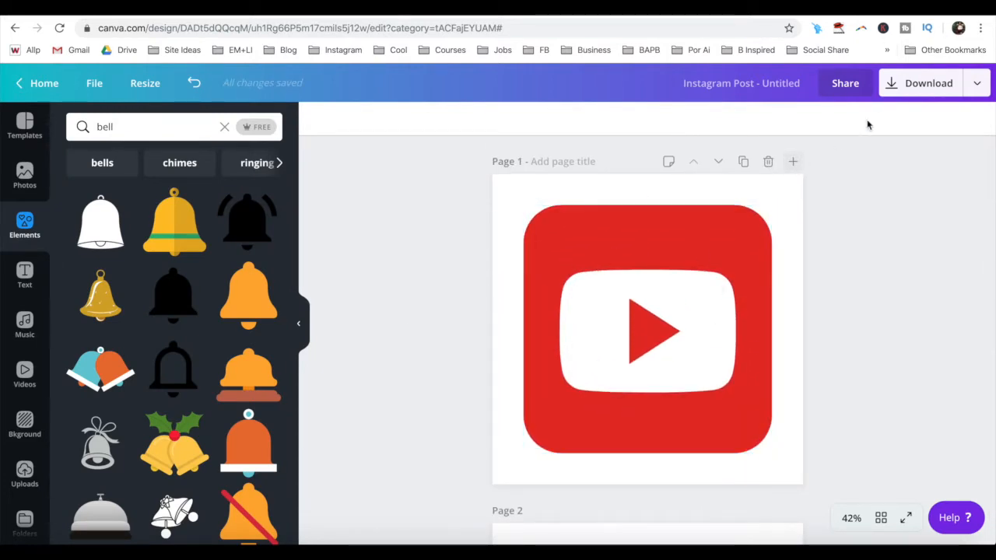
{"action": "mouse_move", "coordinate": [909, 87]}
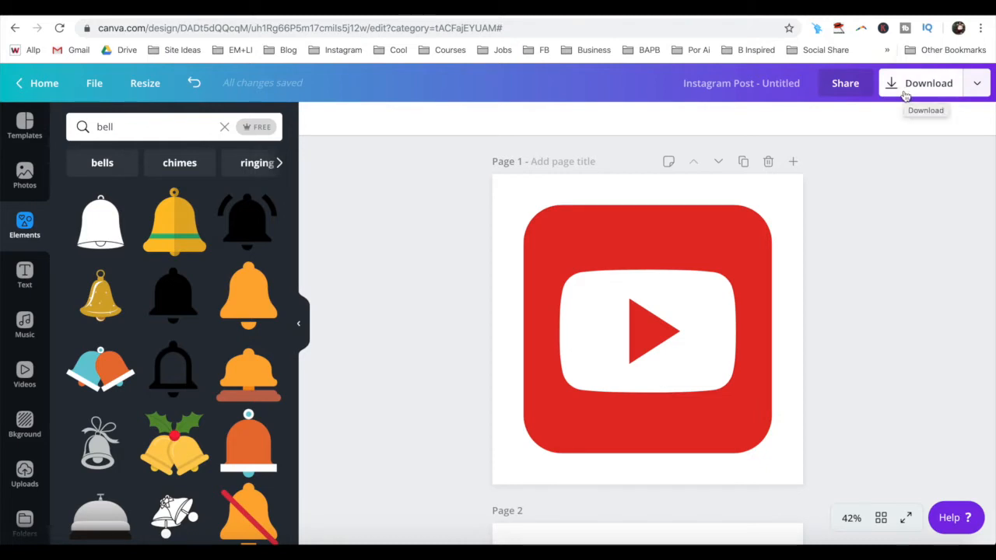
Download all 2 pages as PNG with transparent background.
{"action": "left_click", "coordinate": [929, 82]}
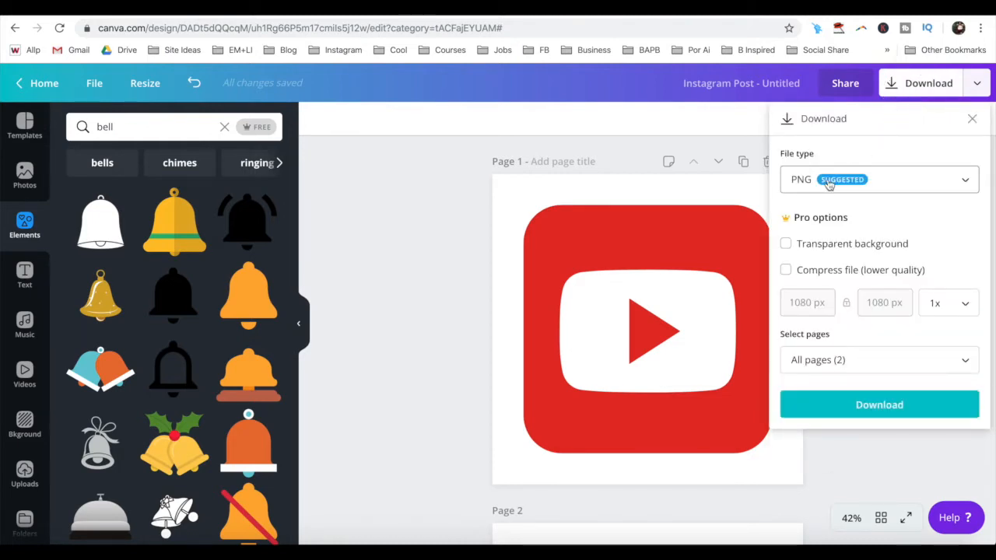
{"action": "mouse_move", "coordinate": [811, 190]}
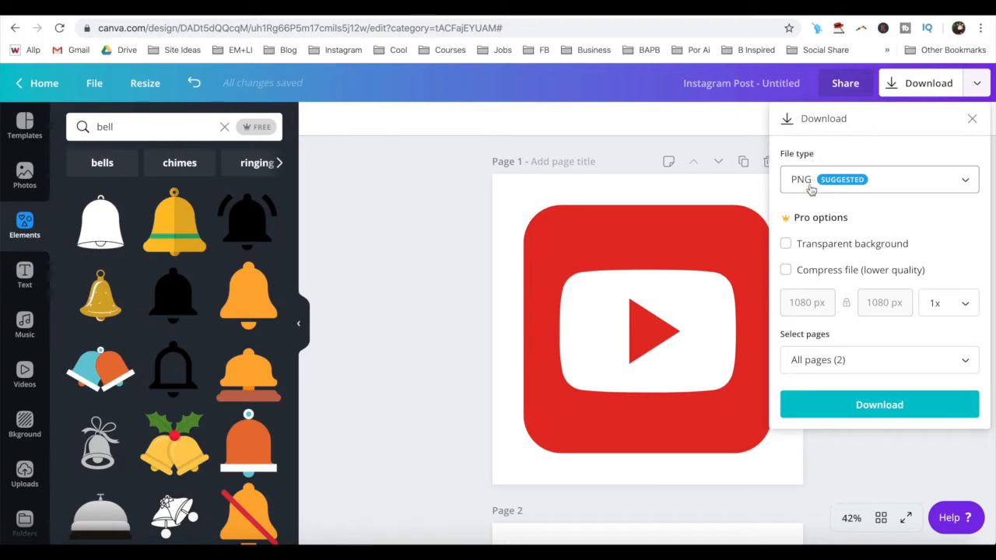
{"action": "mouse_move", "coordinate": [590, 199]}
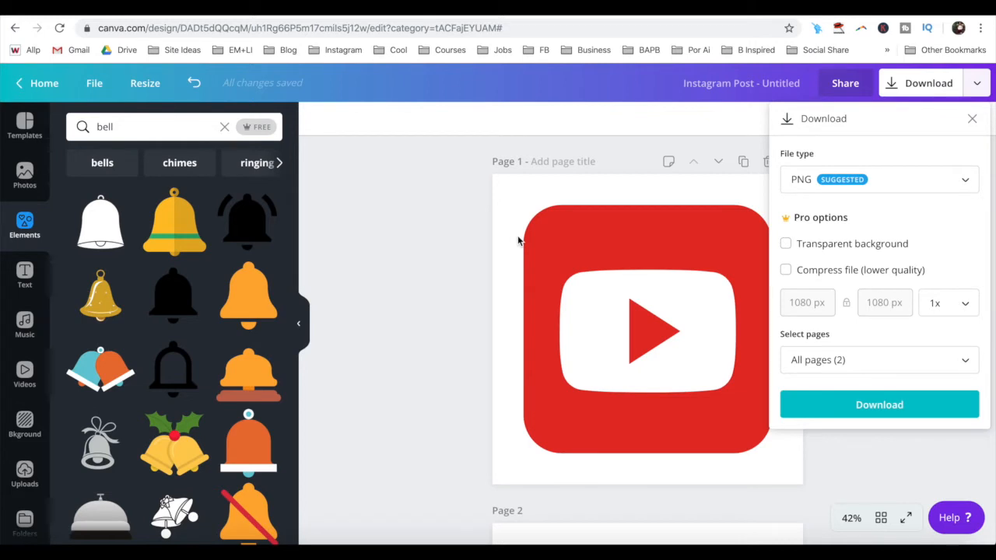
{"action": "mouse_move", "coordinate": [863, 381]}
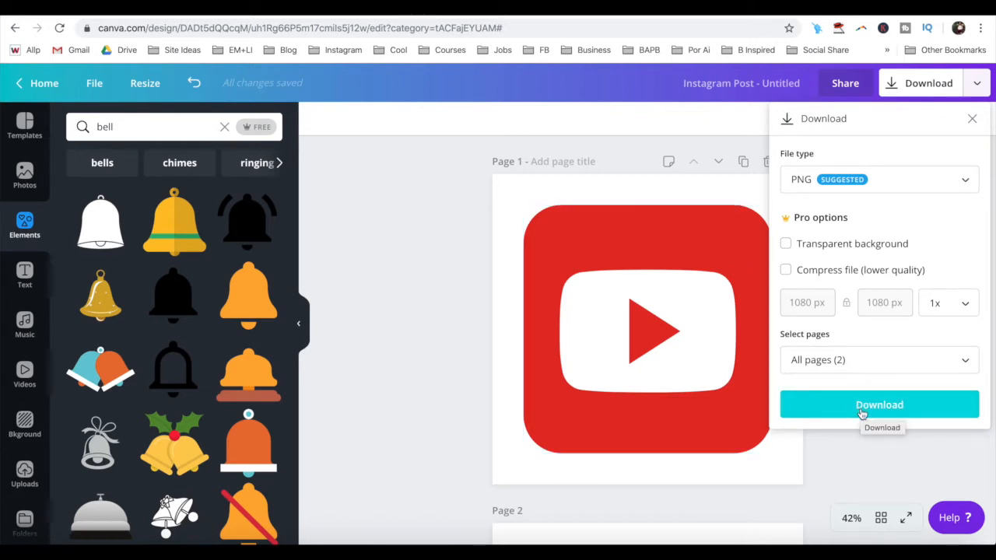
{"action": "mouse_move", "coordinate": [399, 336]}
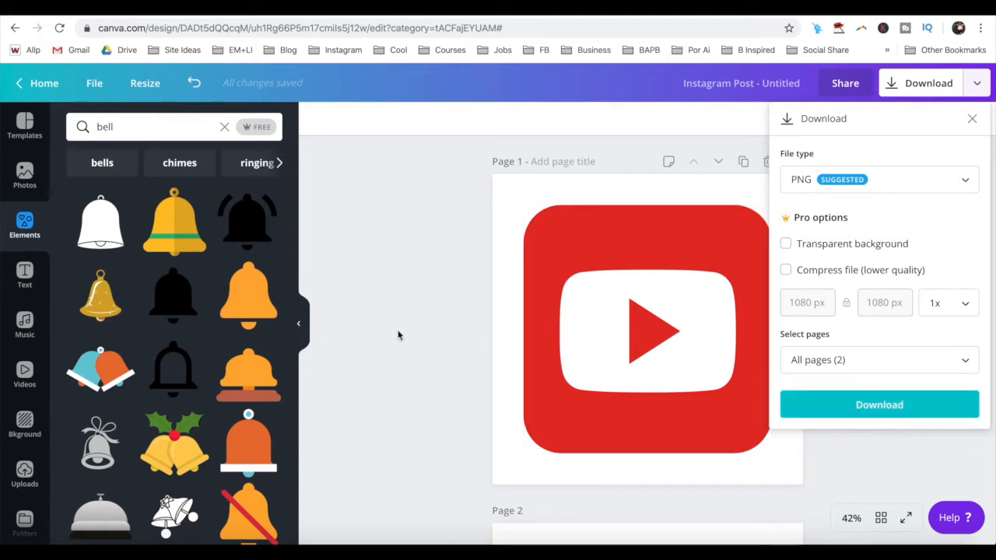
{"action": "mouse_move", "coordinate": [498, 261]}
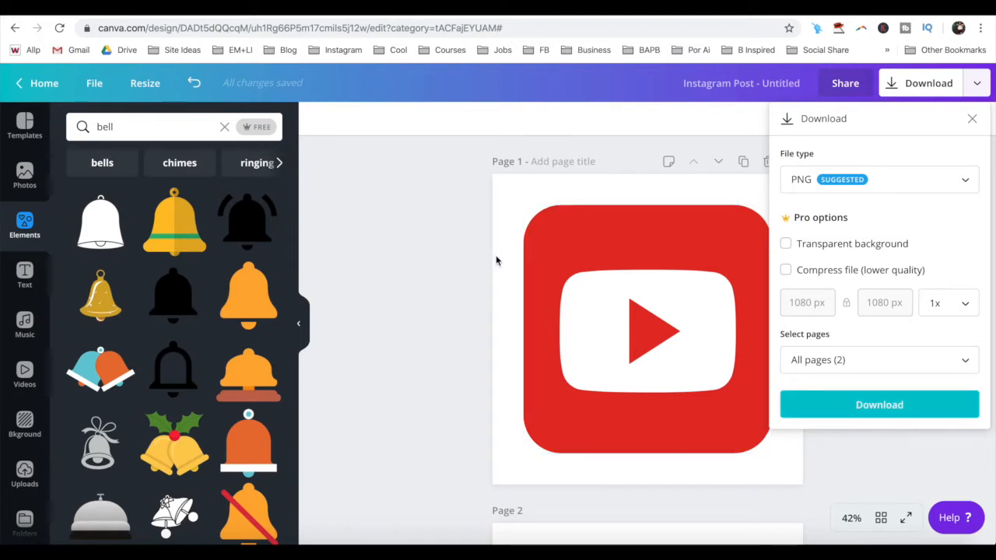
{"action": "left_click", "coordinate": [599, 336]}
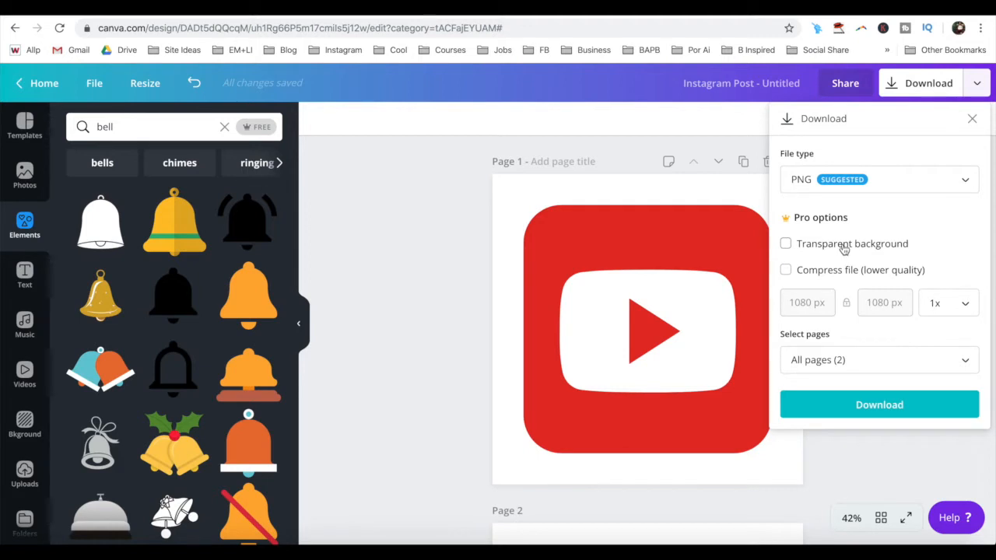
{"action": "left_click", "coordinate": [784, 243]}
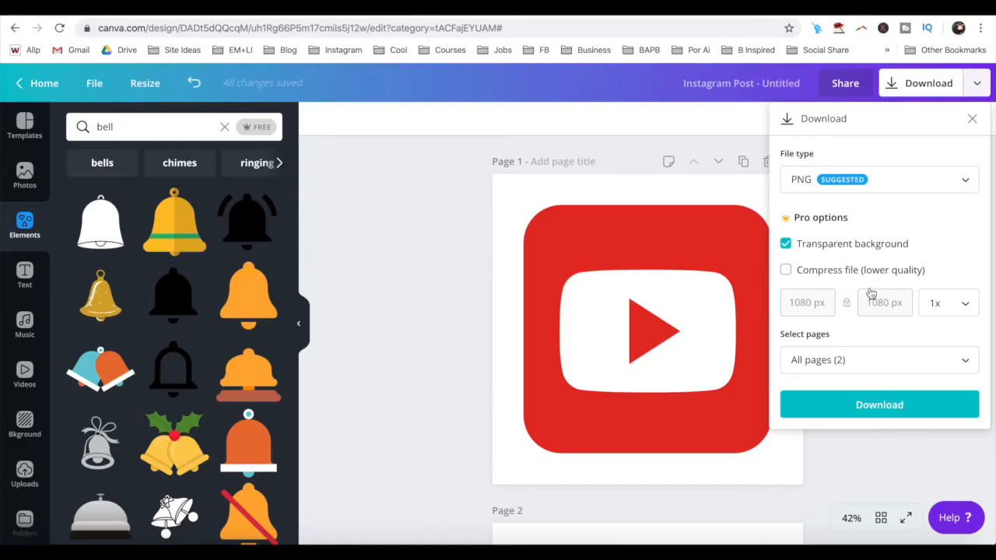
{"action": "left_click", "coordinate": [879, 405]}
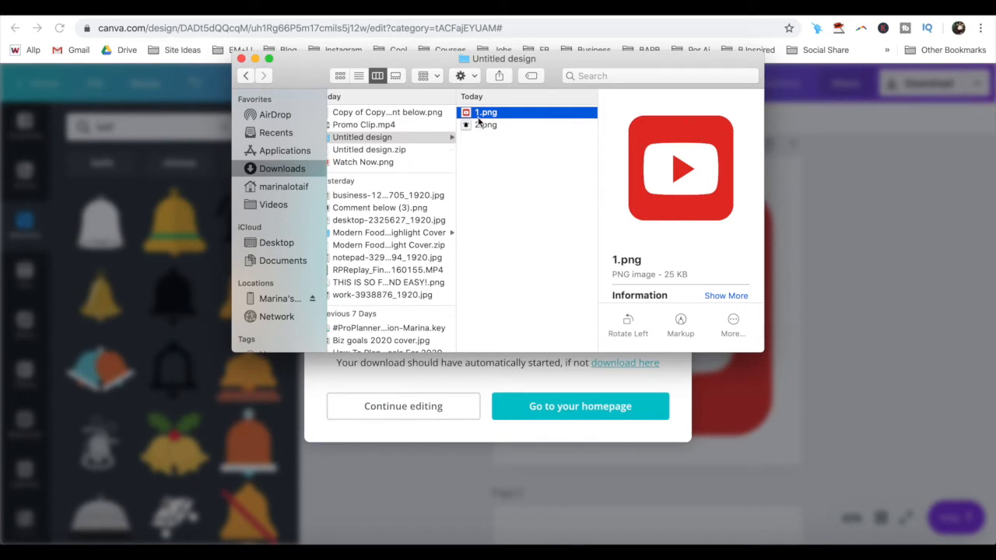
Close the downloads window and select Keynote in Finder's Applications folder.
{"action": "left_click", "coordinate": [485, 125]}
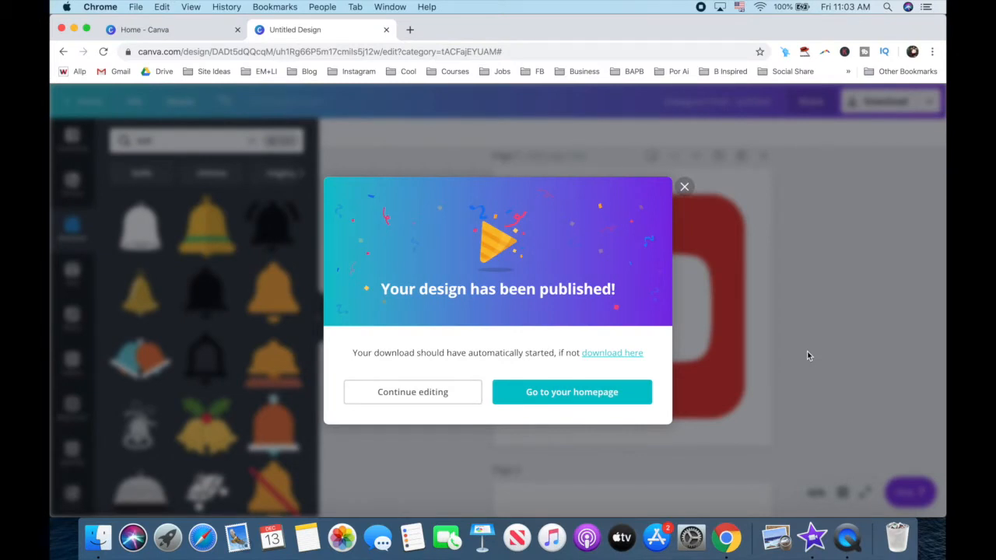
{"action": "mouse_move", "coordinate": [96, 550]}
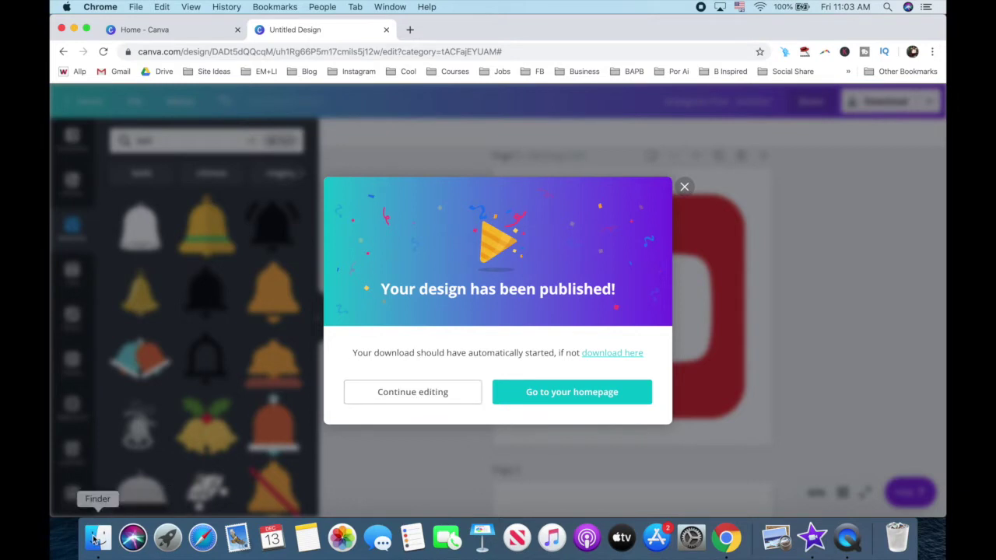
{"action": "left_click", "coordinate": [96, 529]}
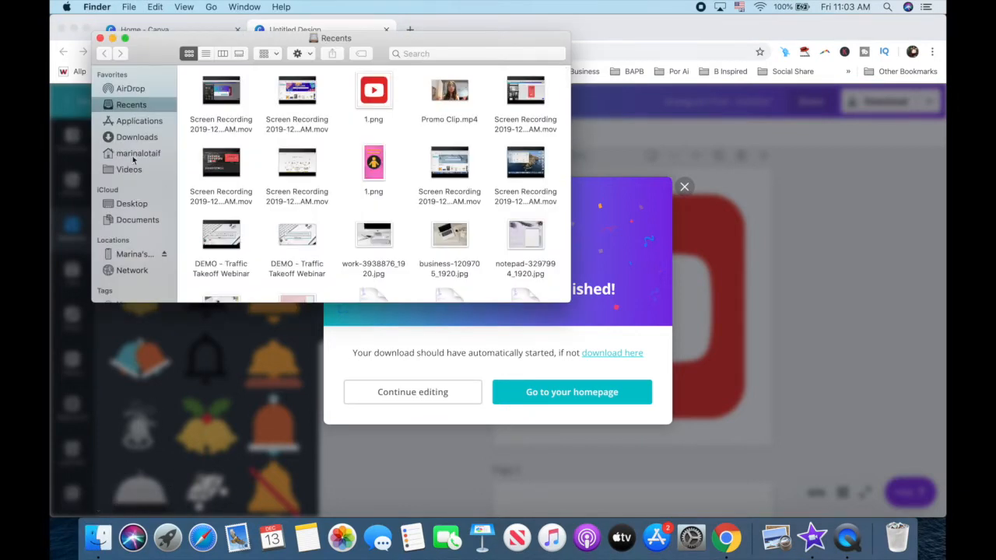
{"action": "left_click", "coordinate": [137, 121]}
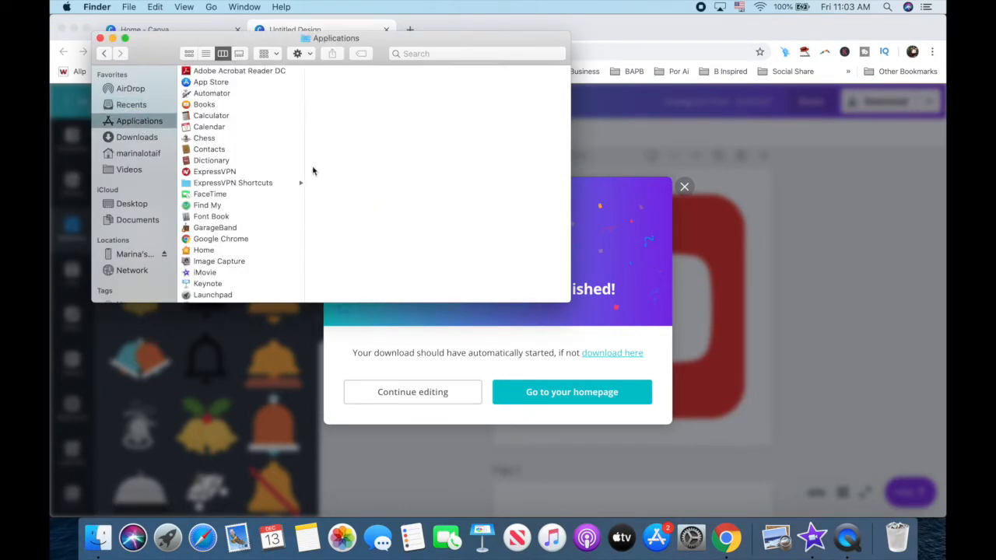
{"action": "left_click", "coordinate": [209, 283]}
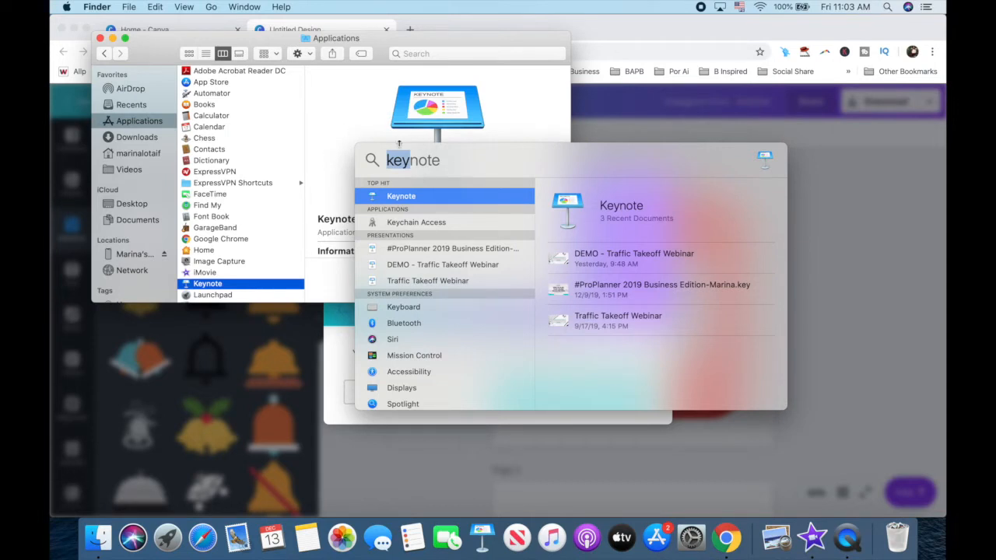
{"action": "mouse_move", "coordinate": [412, 161]}
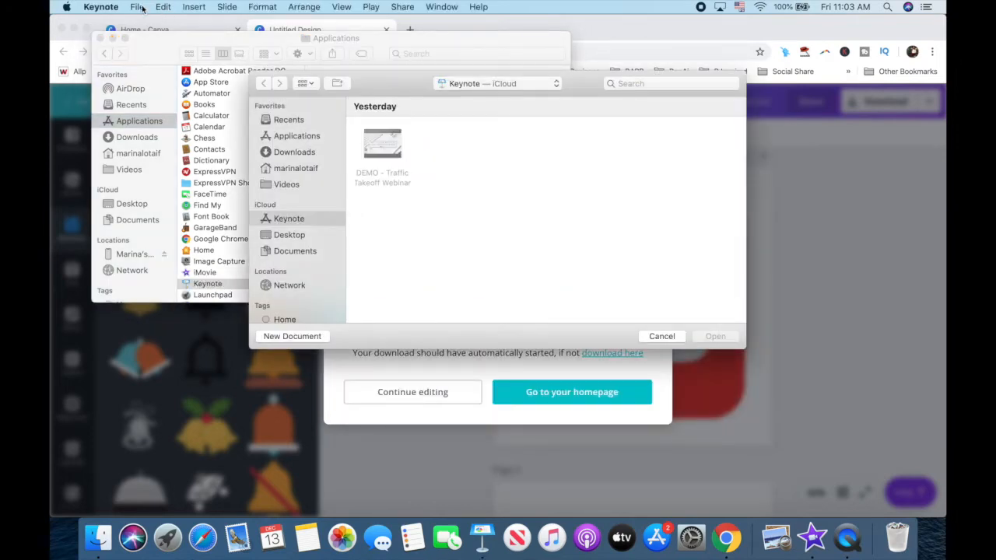
Create a new presentation using the White theme.
{"action": "left_click", "coordinate": [139, 6]}
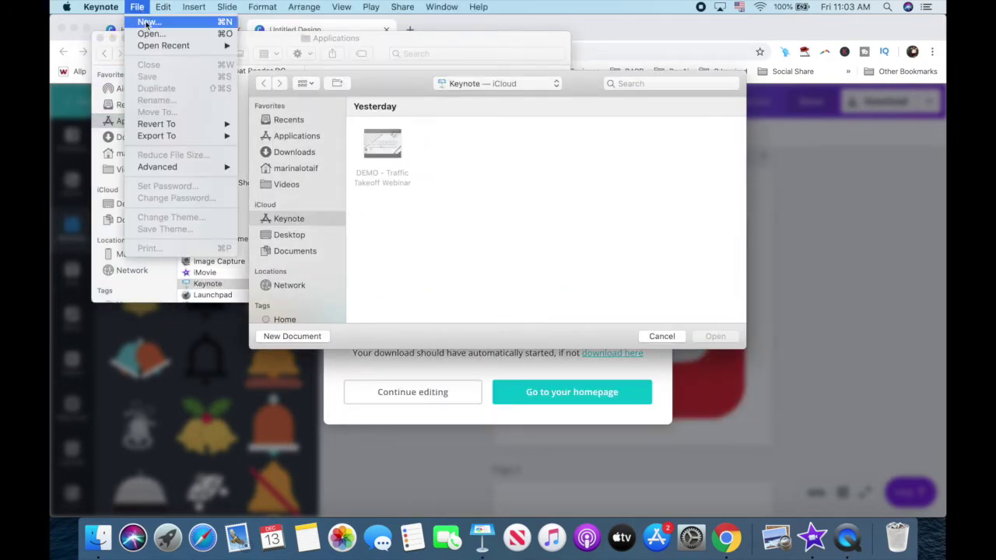
{"action": "left_click", "coordinate": [143, 22]}
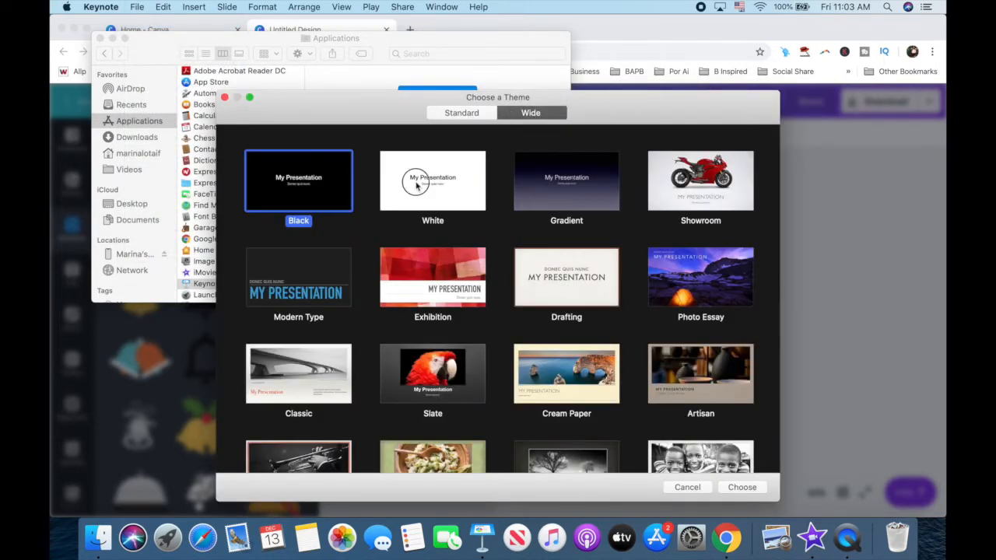
{"action": "left_click", "coordinate": [432, 181]}
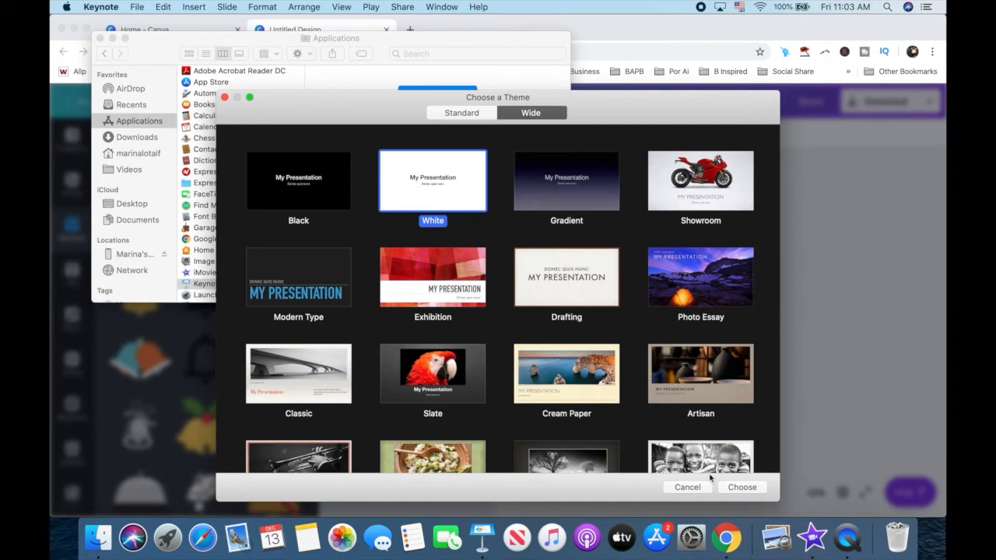
{"action": "left_click", "coordinate": [740, 487]}
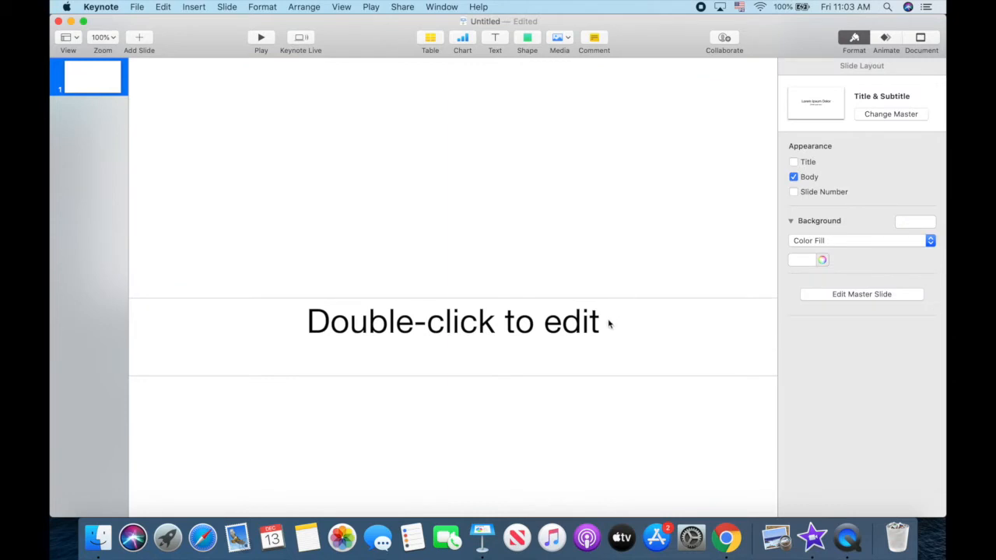
Remove the Body placeholder and insert 1.png and 2.png from Downloads > Untitled design.
{"action": "left_click", "coordinate": [793, 177]}
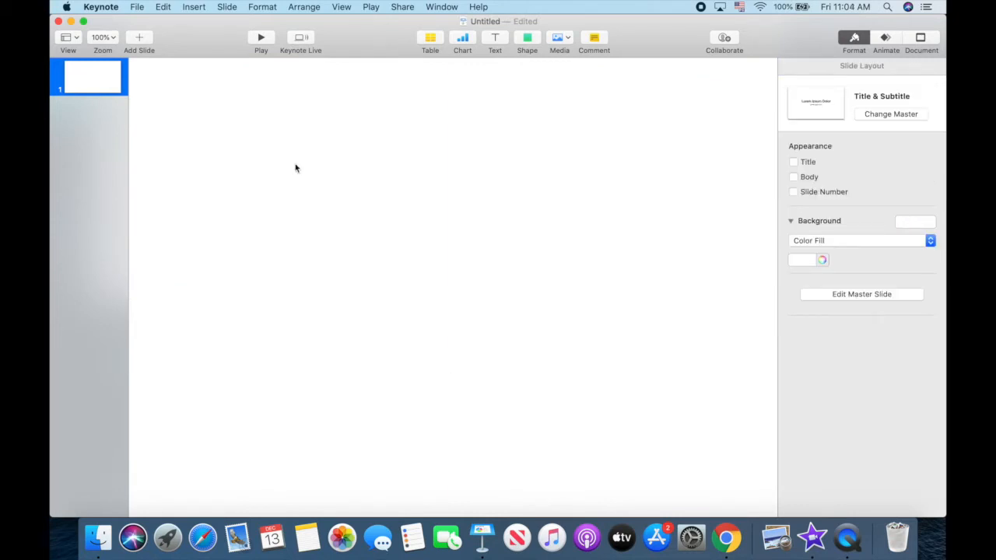
{"action": "mouse_move", "coordinate": [233, 94]}
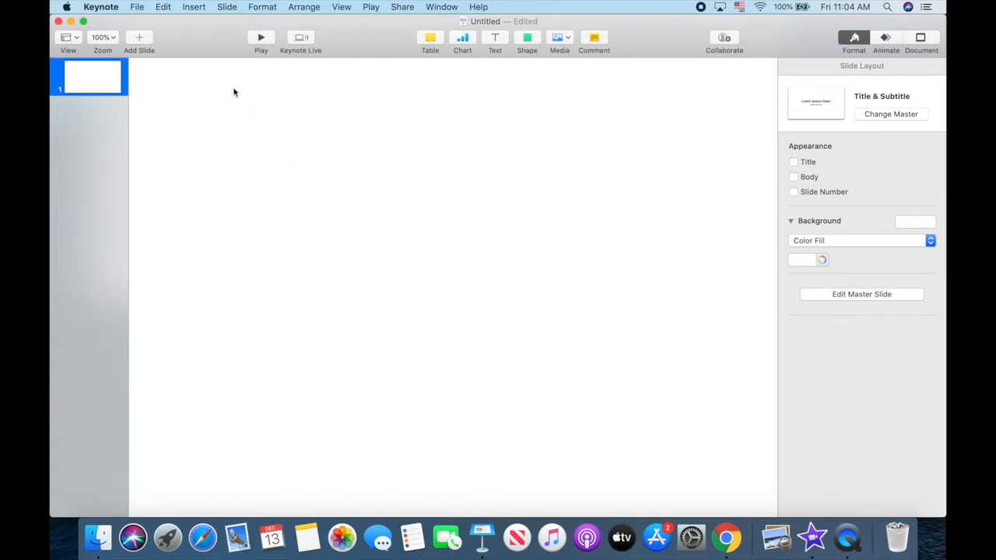
{"action": "left_click", "coordinate": [193, 6]}
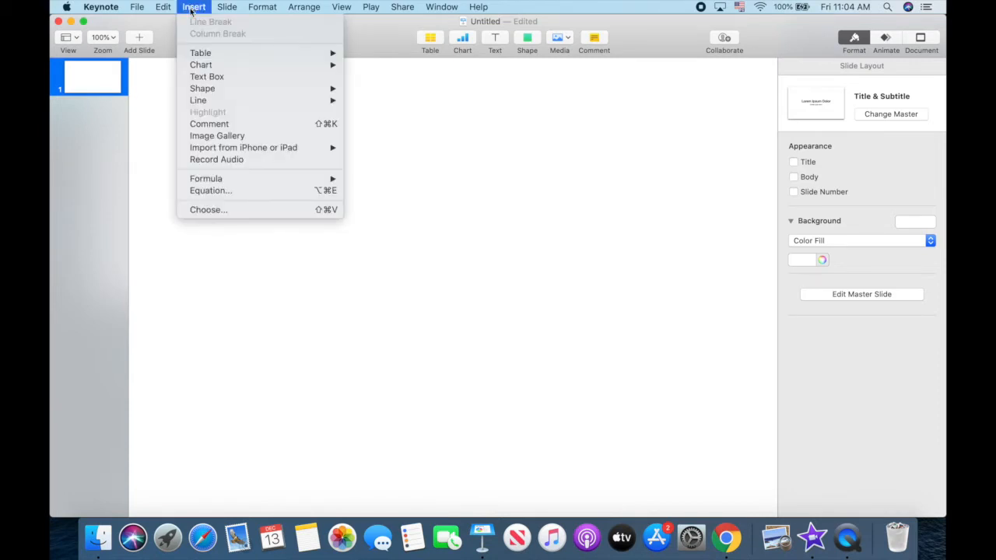
{"action": "mouse_move", "coordinate": [218, 210]}
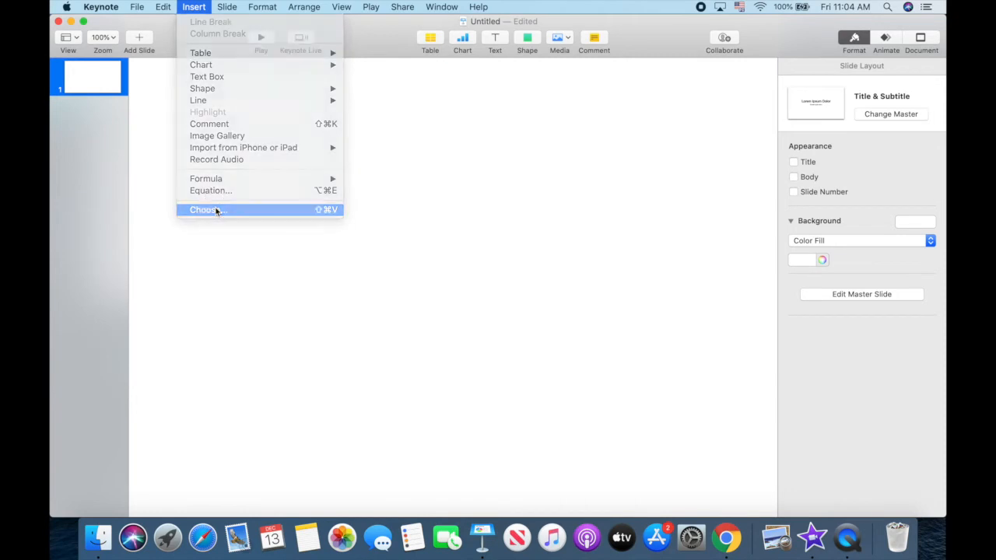
{"action": "left_click", "coordinate": [205, 208]}
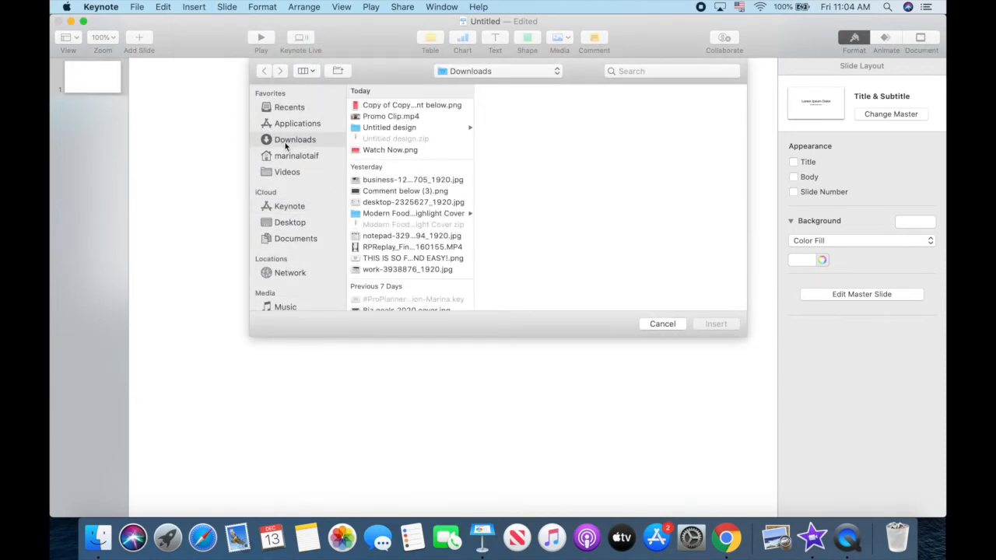
{"action": "left_click", "coordinate": [389, 127]}
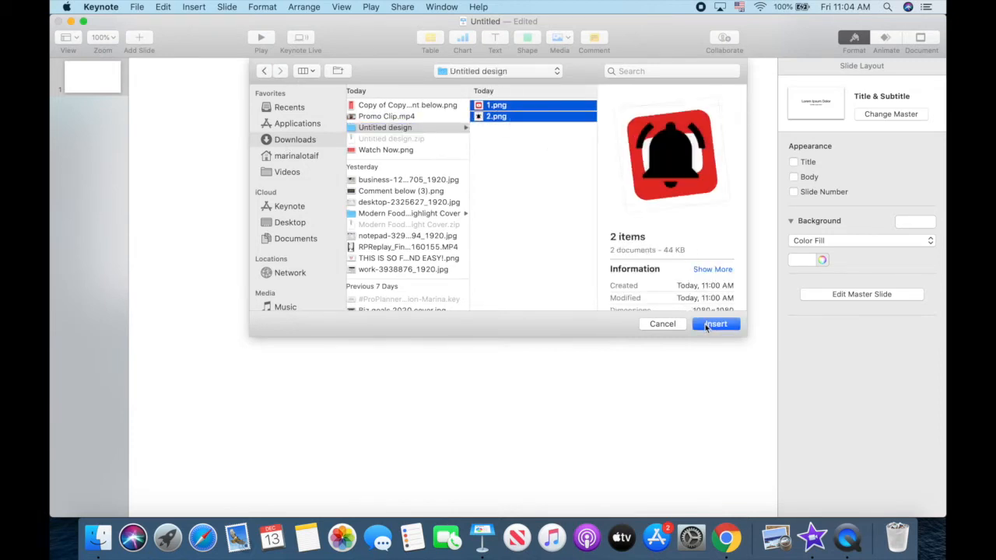
{"action": "left_click", "coordinate": [716, 324]}
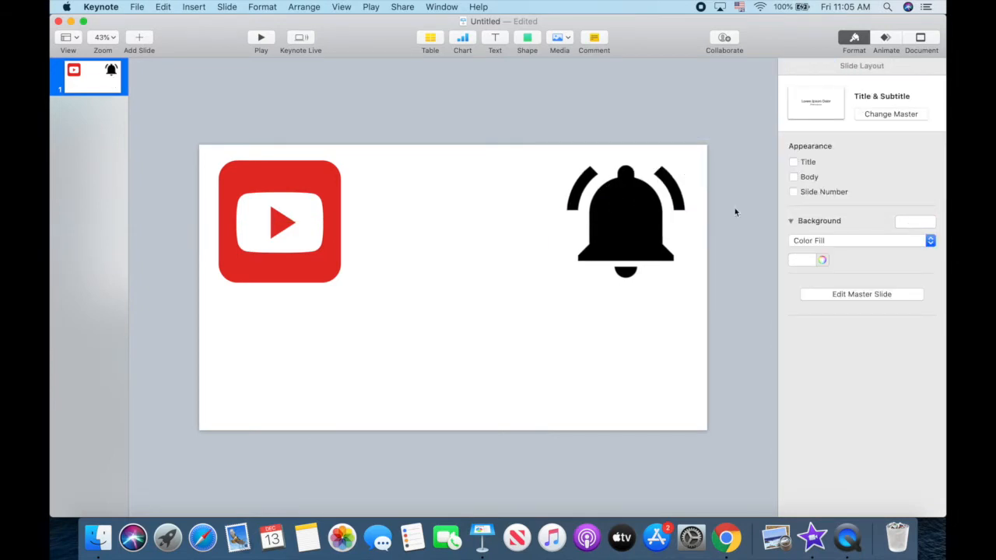
Select the YouTube icon placed at the slide's upper left.
{"action": "left_click", "coordinate": [295, 233]}
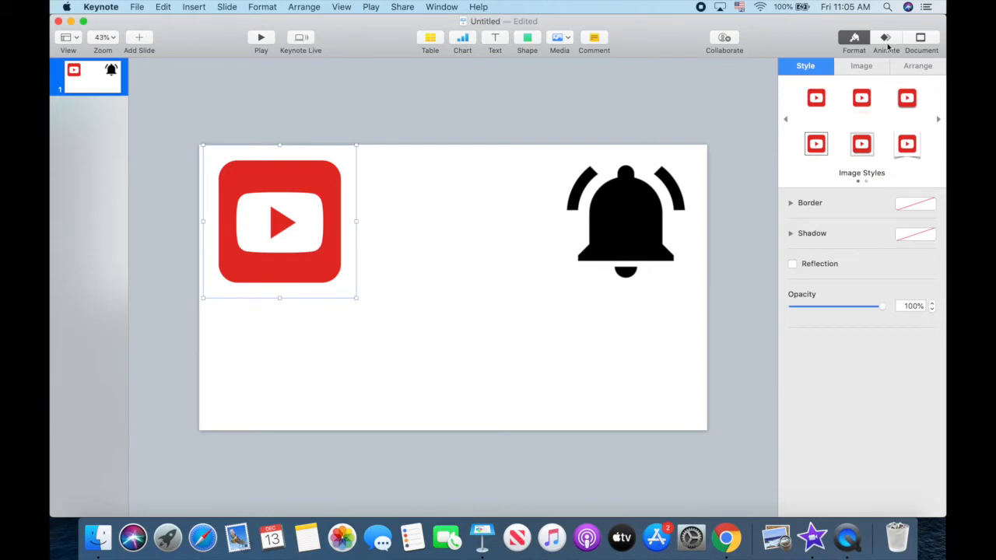
Give the YouTube icon a Drop build-in effect of 1.00 s and preview it.
{"action": "left_click", "coordinate": [886, 38]}
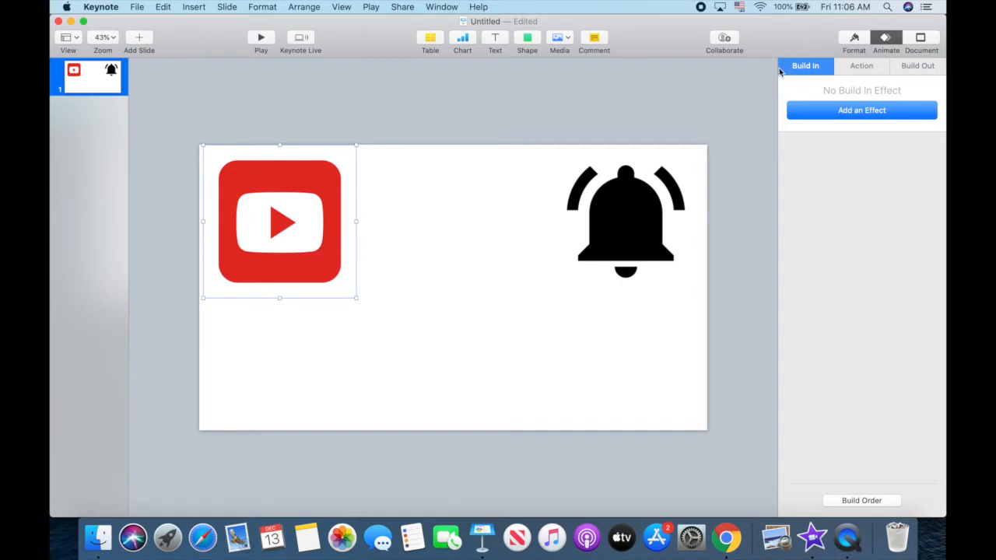
{"action": "left_click", "coordinate": [861, 109]}
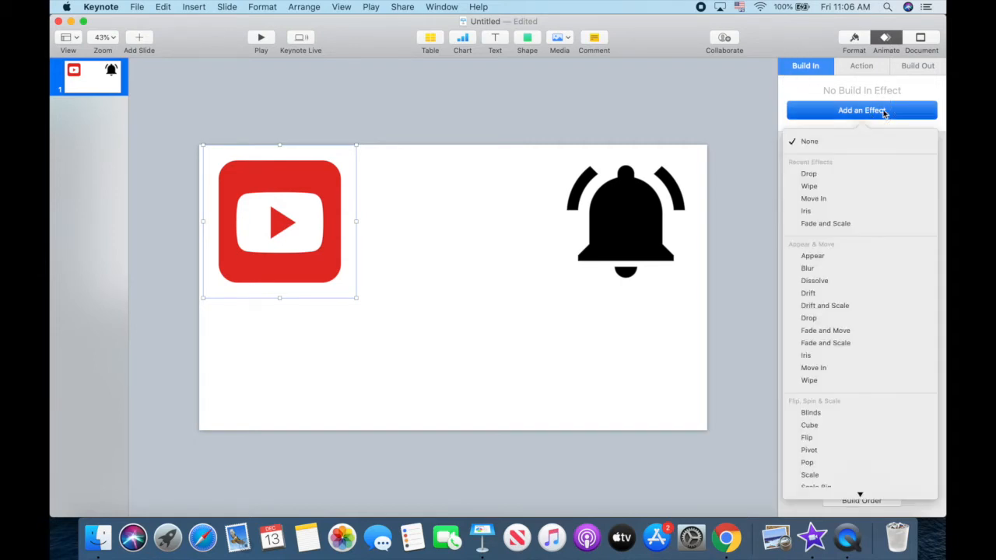
{"action": "mouse_move", "coordinate": [876, 131]}
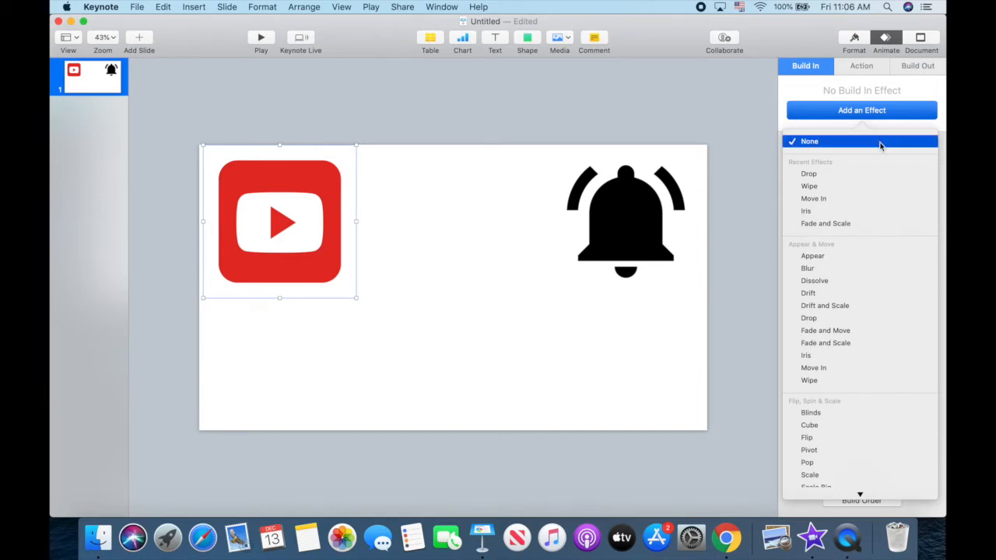
{"action": "mouse_move", "coordinate": [873, 152]}
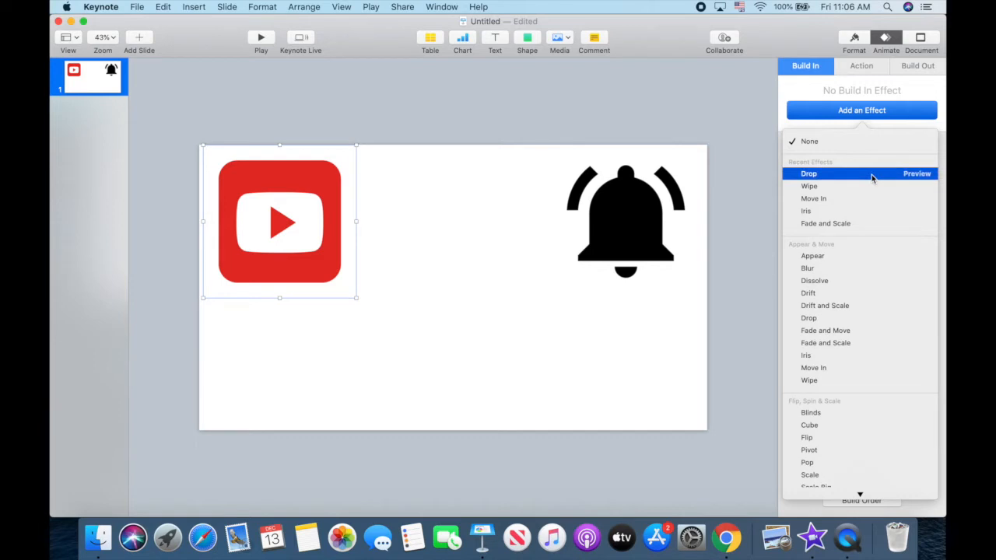
{"action": "left_click", "coordinate": [809, 174]}
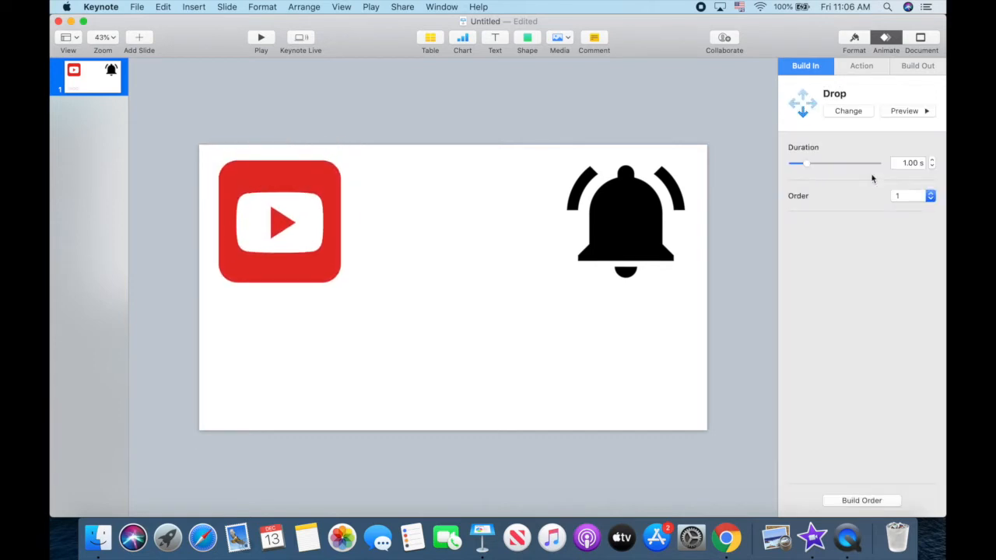
{"action": "left_click", "coordinate": [278, 221]}
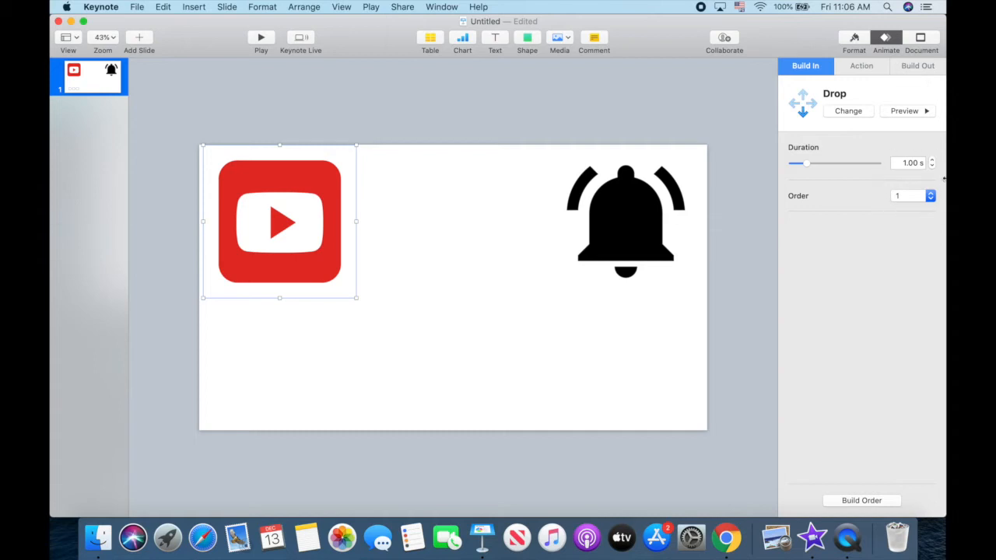
{"action": "mouse_move", "coordinate": [890, 158]}
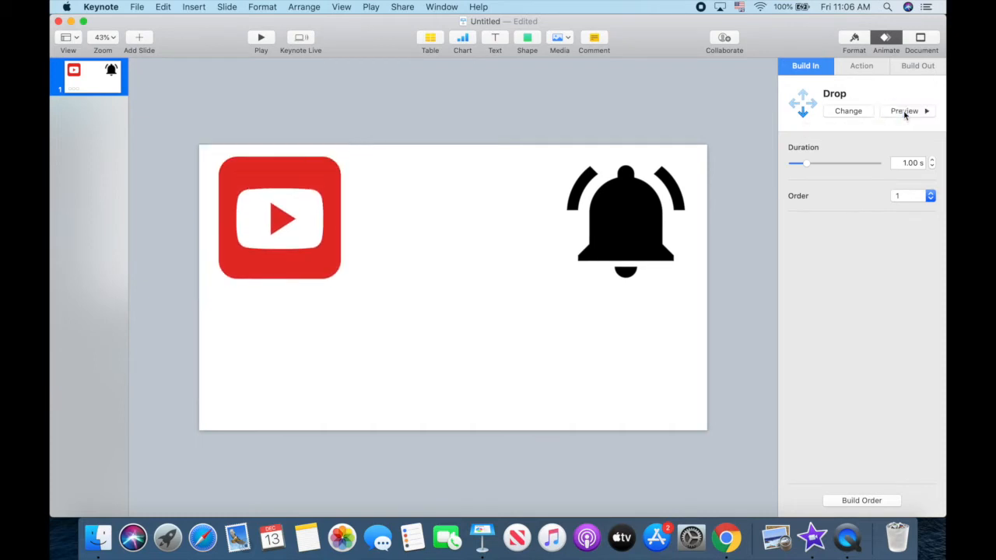
{"action": "left_click", "coordinate": [280, 218]}
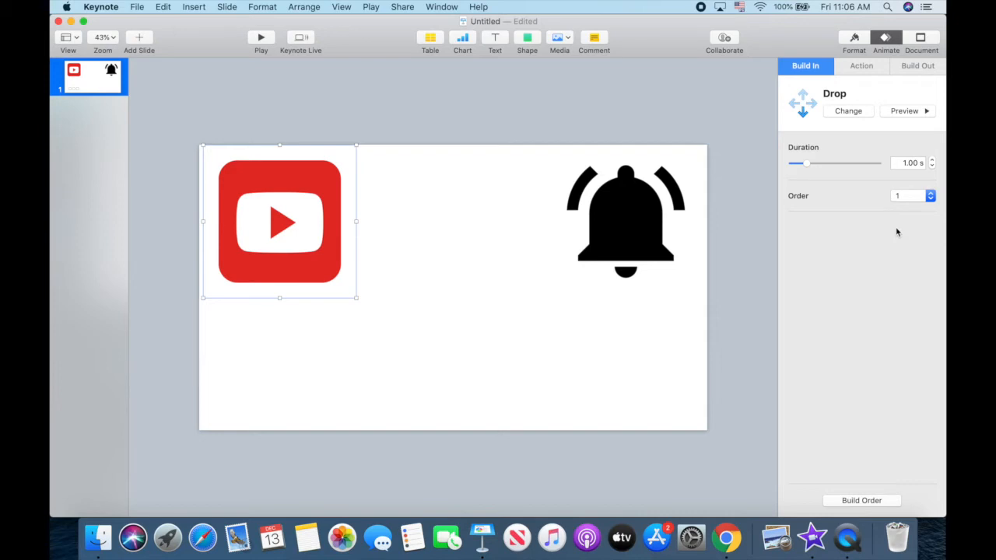
{"action": "mouse_move", "coordinate": [585, 146]}
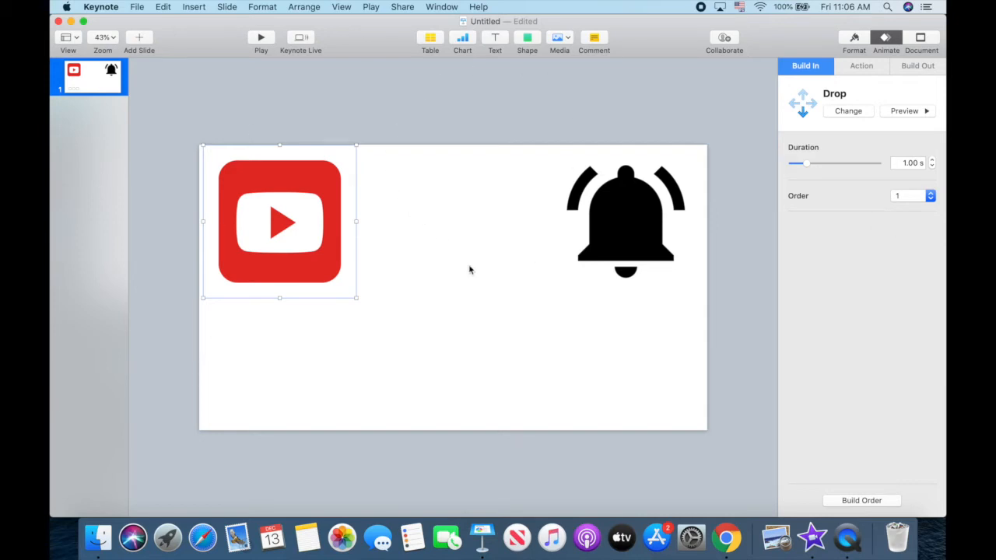
{"action": "mouse_move", "coordinate": [434, 269]}
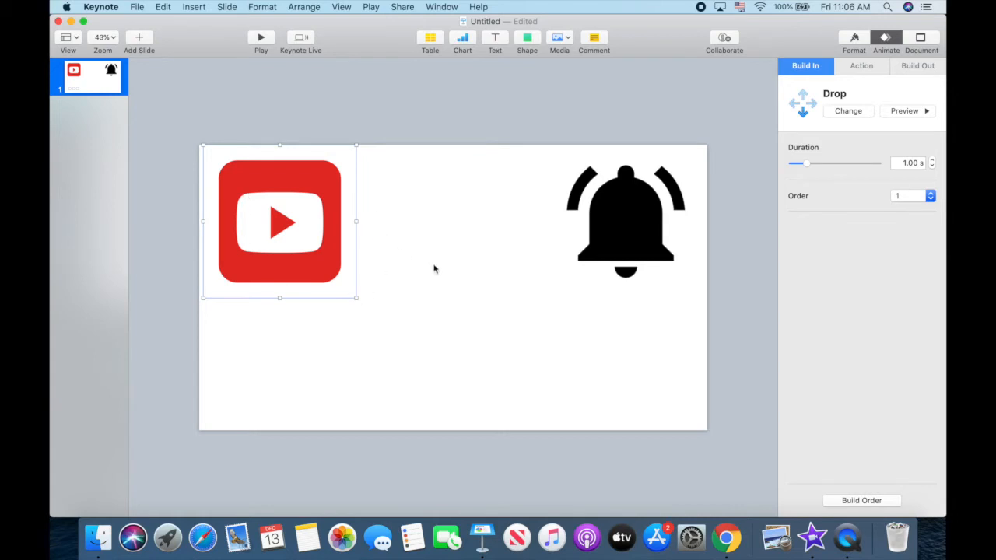
{"action": "mouse_move", "coordinate": [354, 172]}
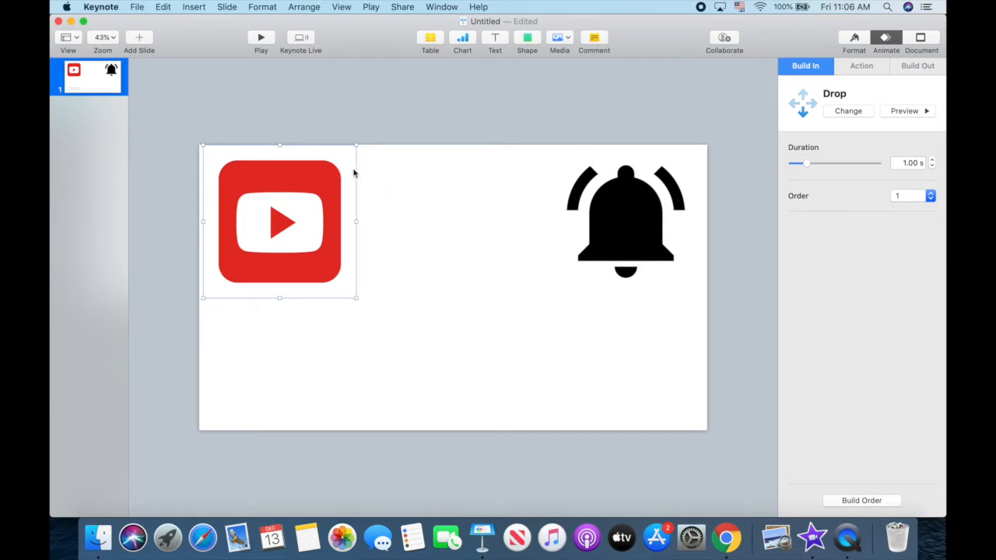
{"action": "mouse_move", "coordinate": [227, 181]}
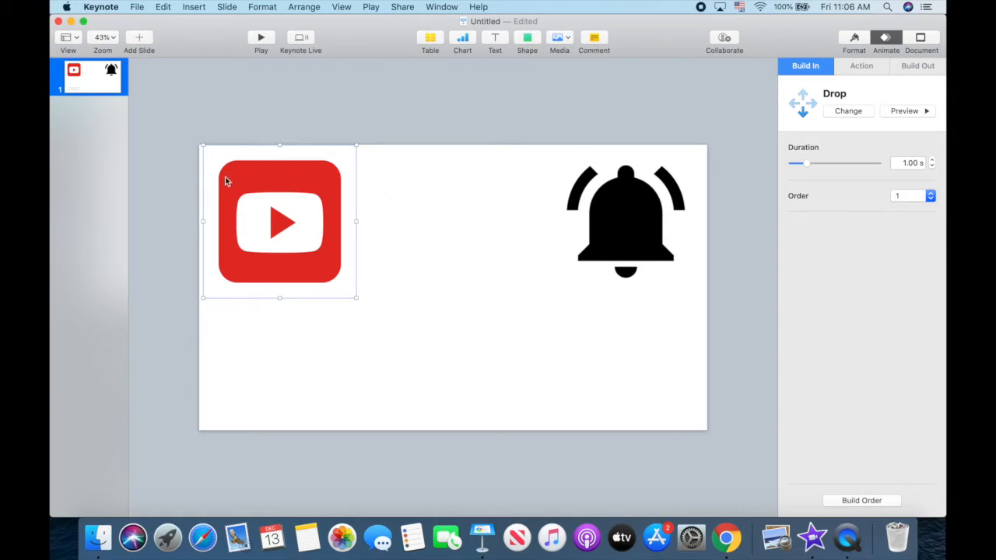
{"action": "mouse_move", "coordinate": [661, 203]}
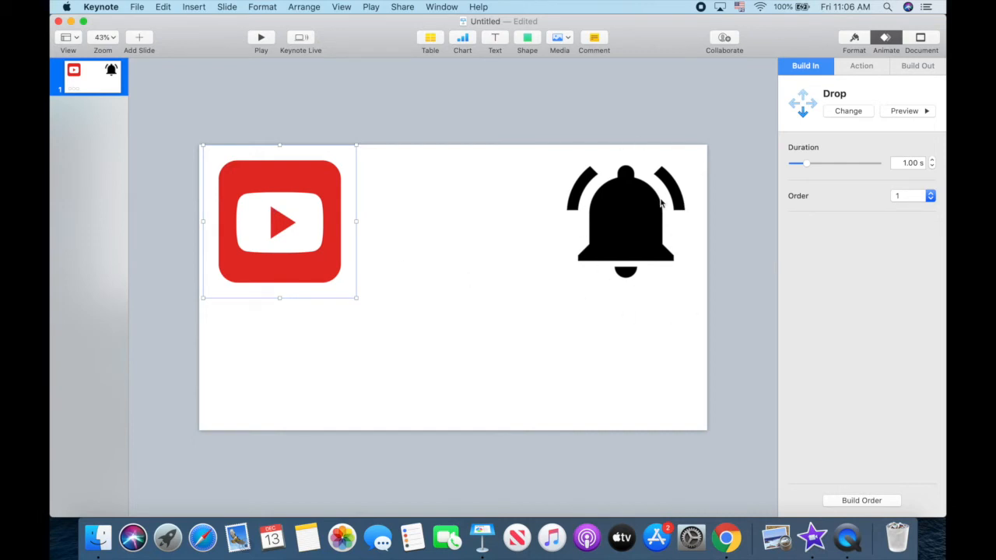
{"action": "mouse_move", "coordinate": [660, 206]}
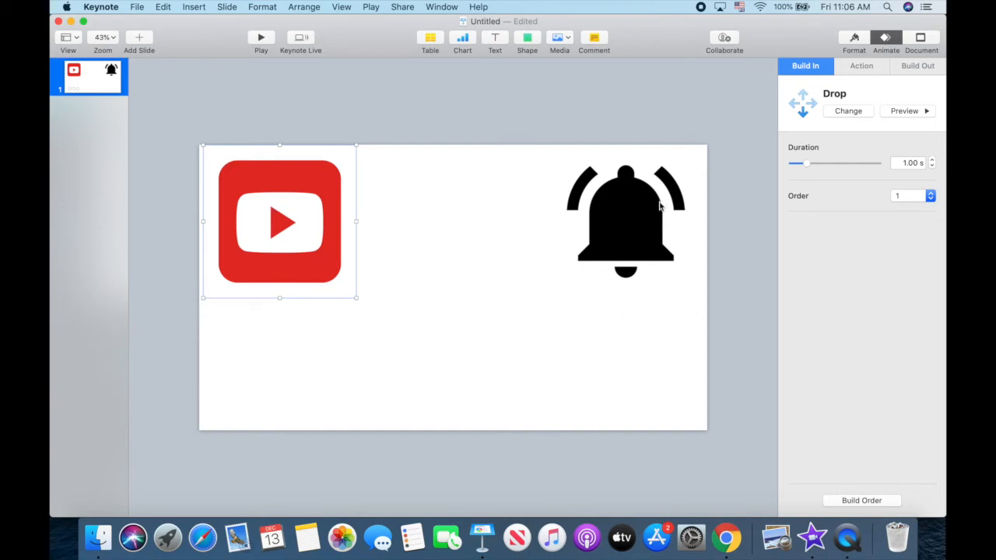
{"action": "left_click", "coordinate": [626, 221]}
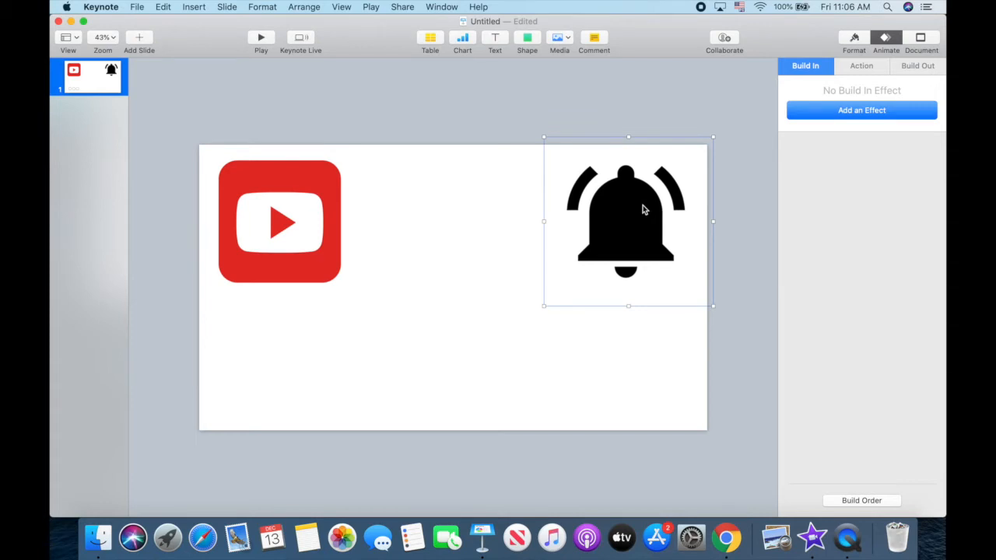
{"action": "mouse_move", "coordinate": [842, 115]}
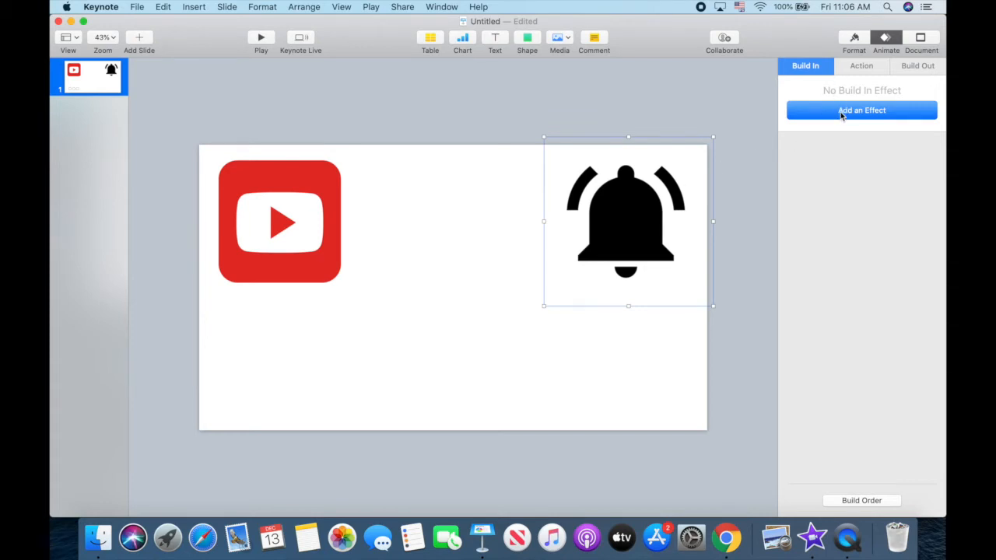
{"action": "left_click", "coordinate": [862, 109]}
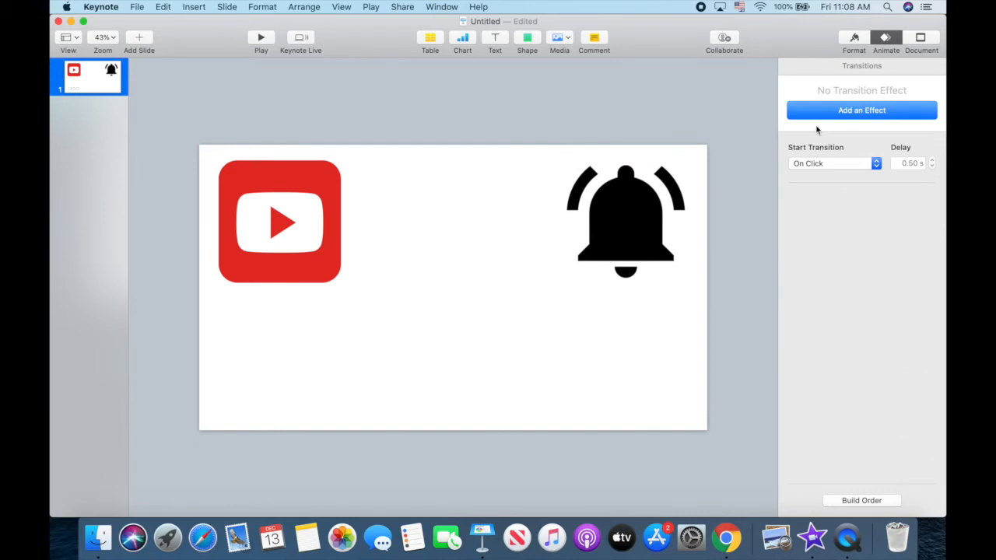
{"action": "mouse_move", "coordinate": [395, 267]}
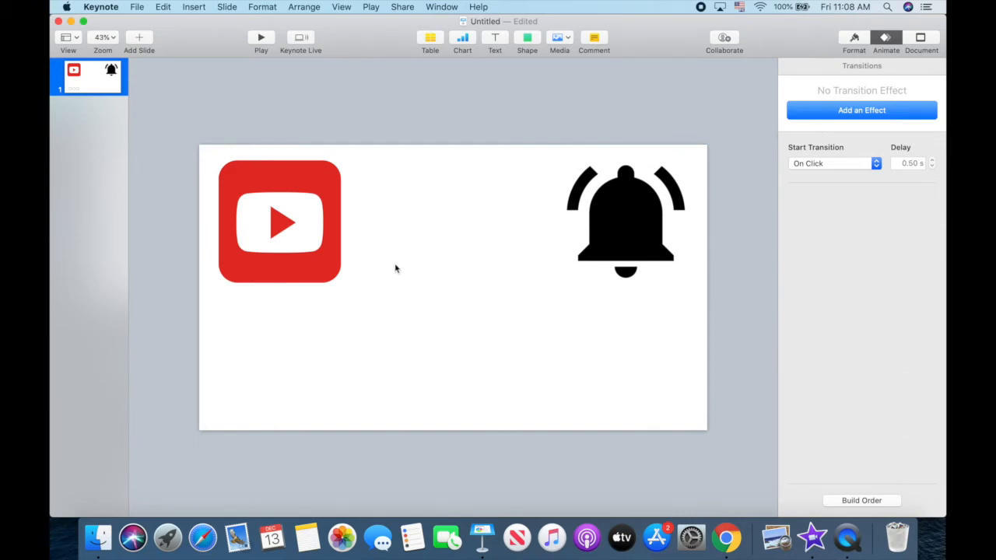
{"action": "mouse_move", "coordinate": [392, 414]}
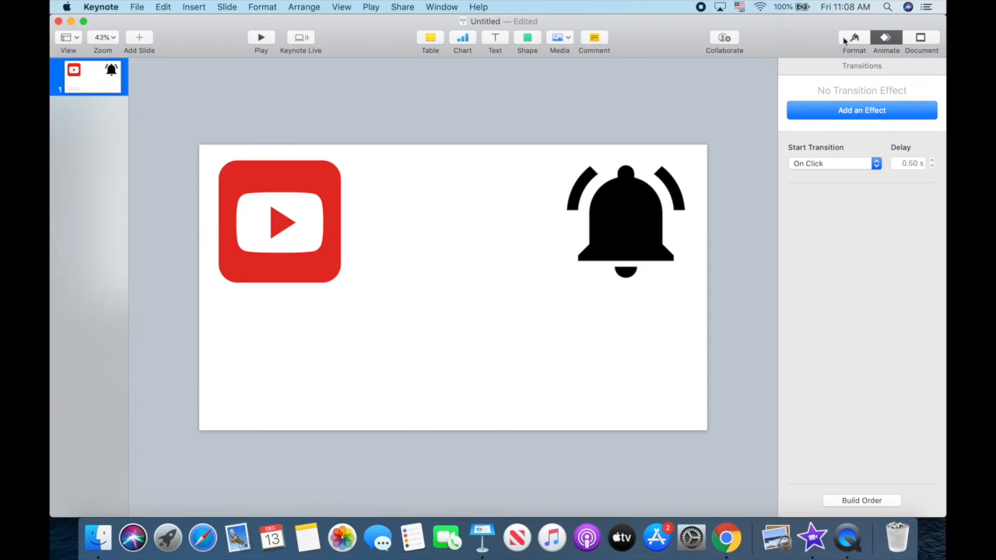
Set the slide background to No Fill in the Format inspector.
{"action": "left_click", "coordinate": [846, 38]}
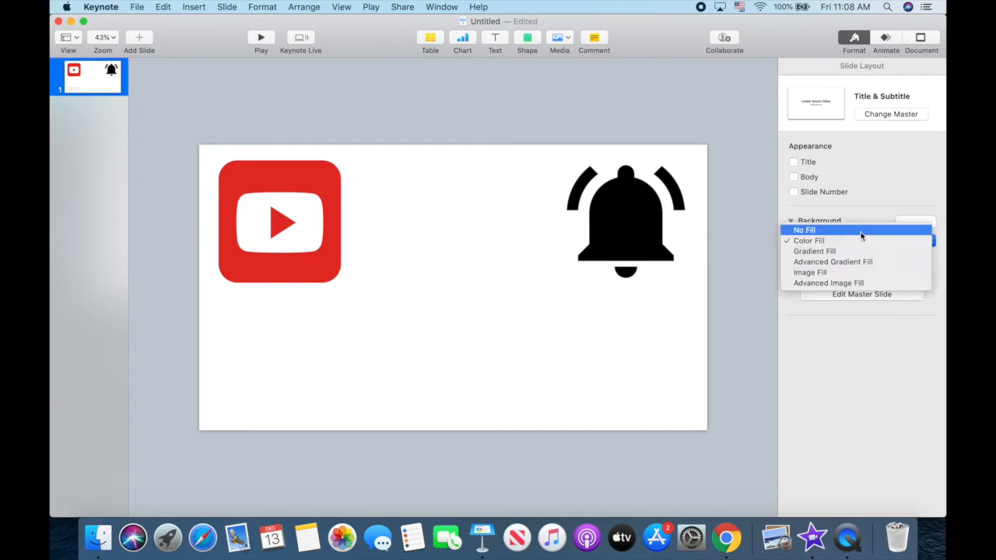
{"action": "left_click", "coordinate": [806, 230]}
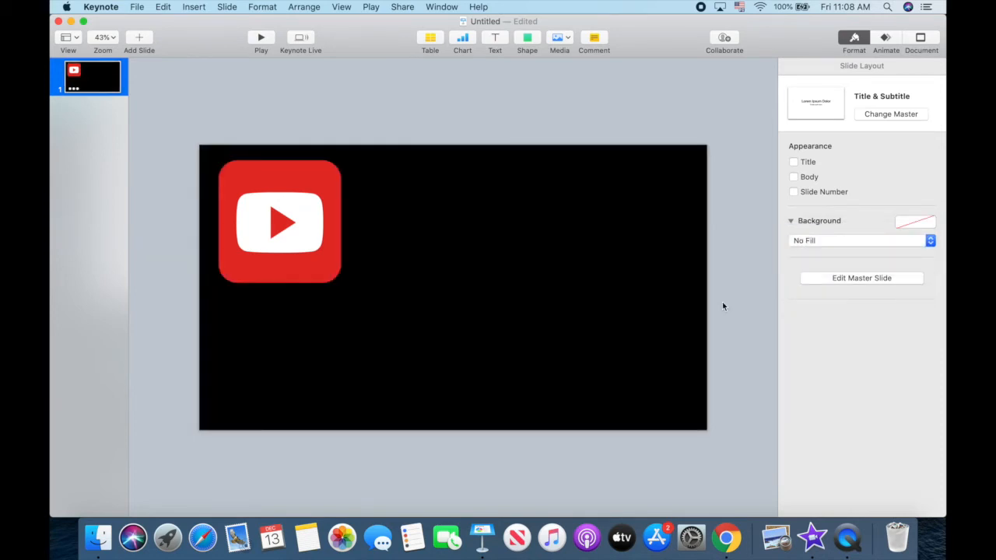
{"action": "mouse_move", "coordinate": [581, 293]}
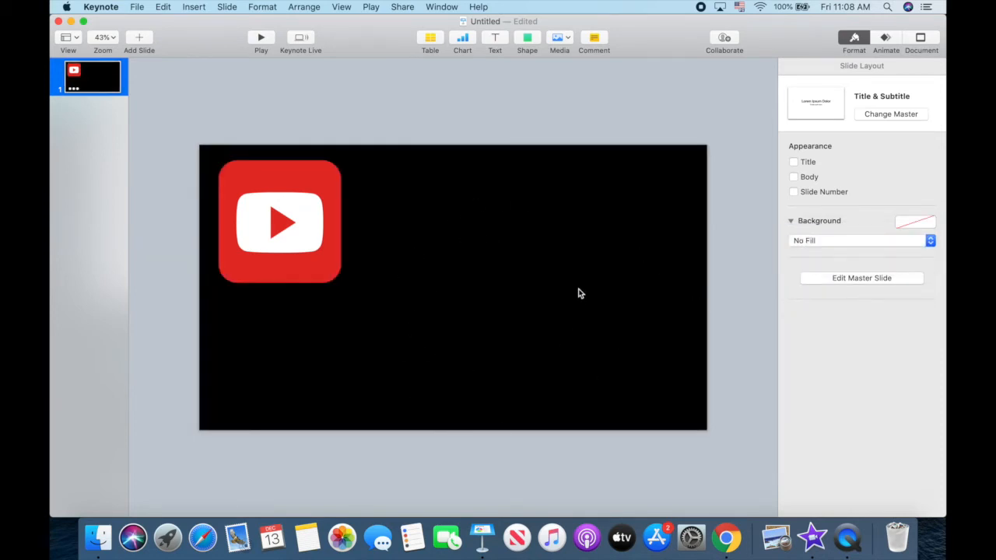
{"action": "mouse_move", "coordinate": [477, 312]}
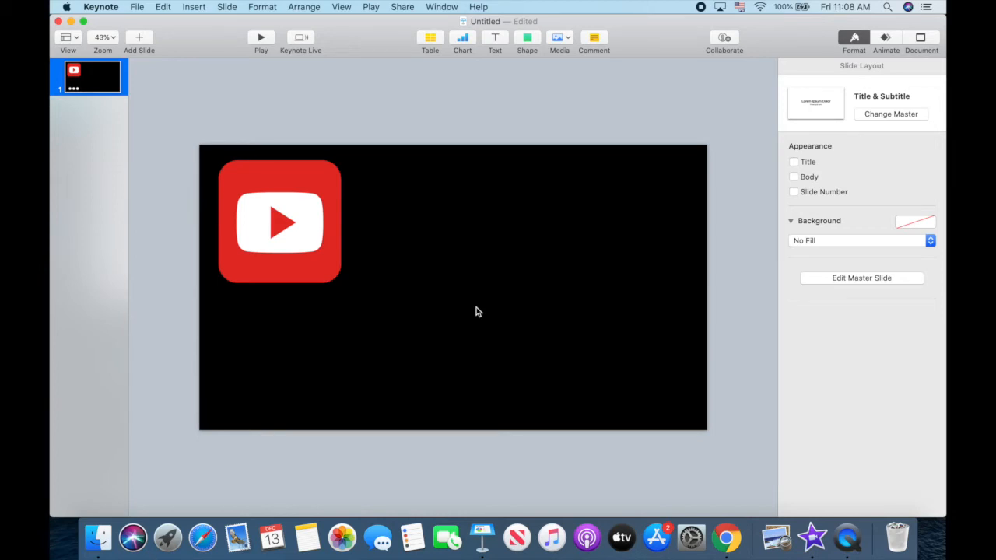
{"action": "mouse_move", "coordinate": [150, 78]}
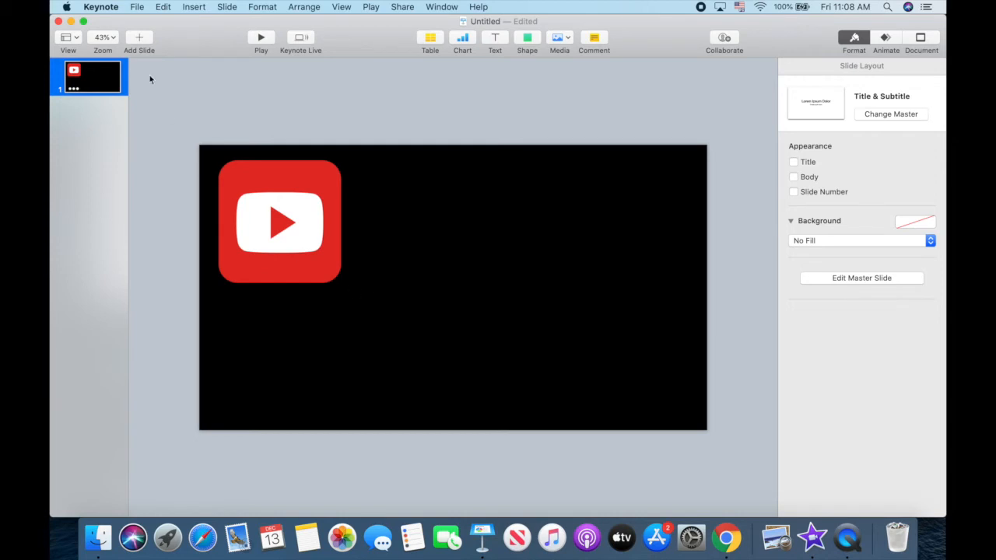
Configure a movie export at custom 1024 × 768, Apple ProRes 4444 with transparent backgrounds, and continue.
{"action": "left_click", "coordinate": [137, 6]}
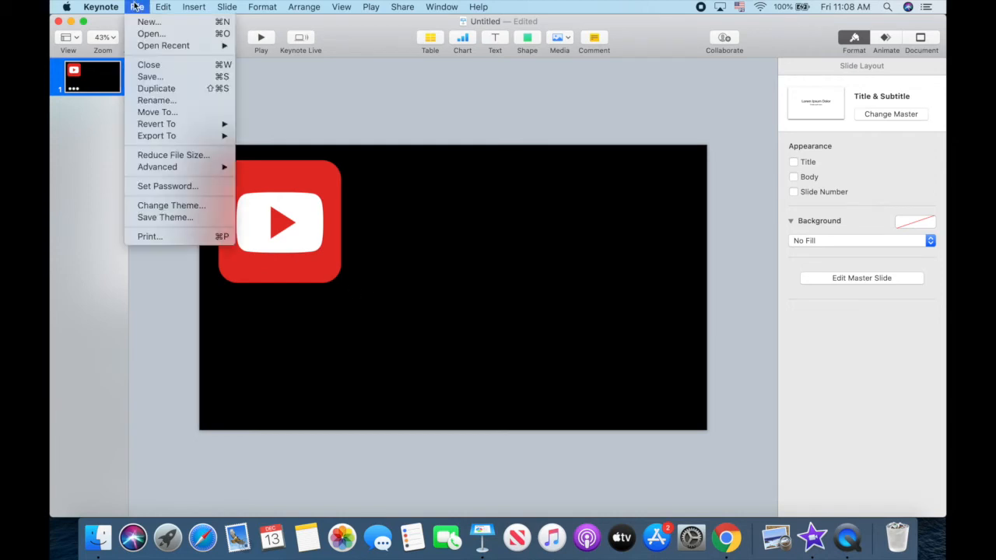
{"action": "mouse_move", "coordinate": [156, 135]}
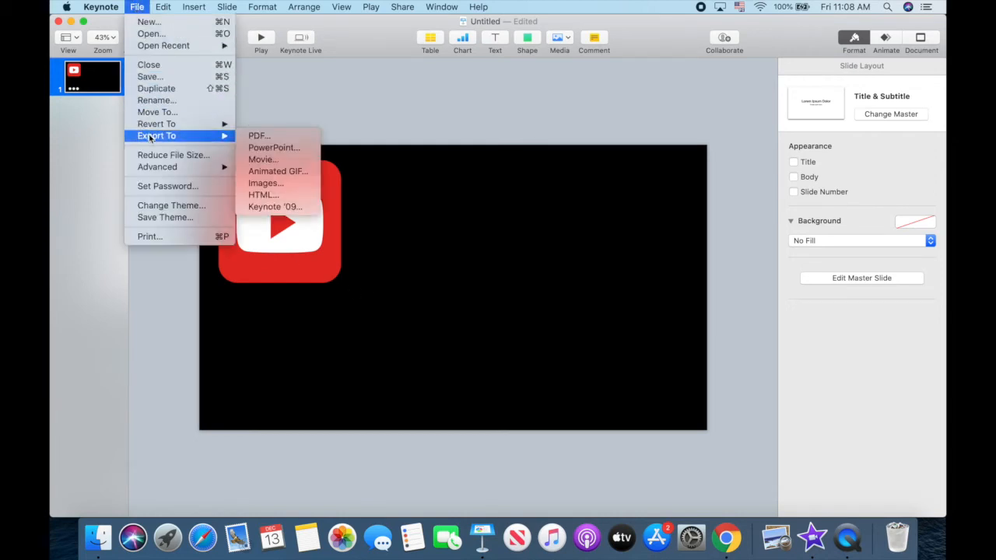
{"action": "mouse_move", "coordinate": [263, 159]}
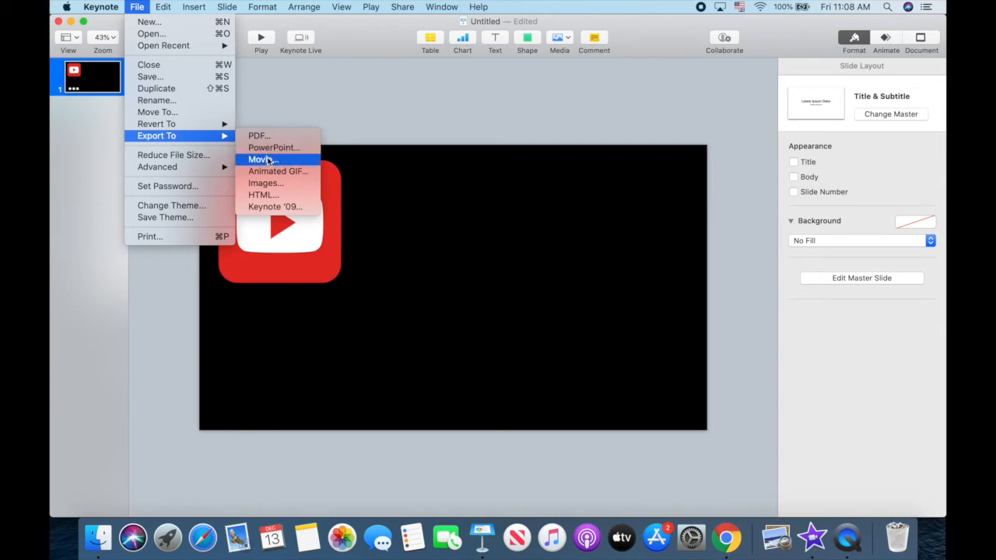
{"action": "left_click", "coordinate": [261, 159]}
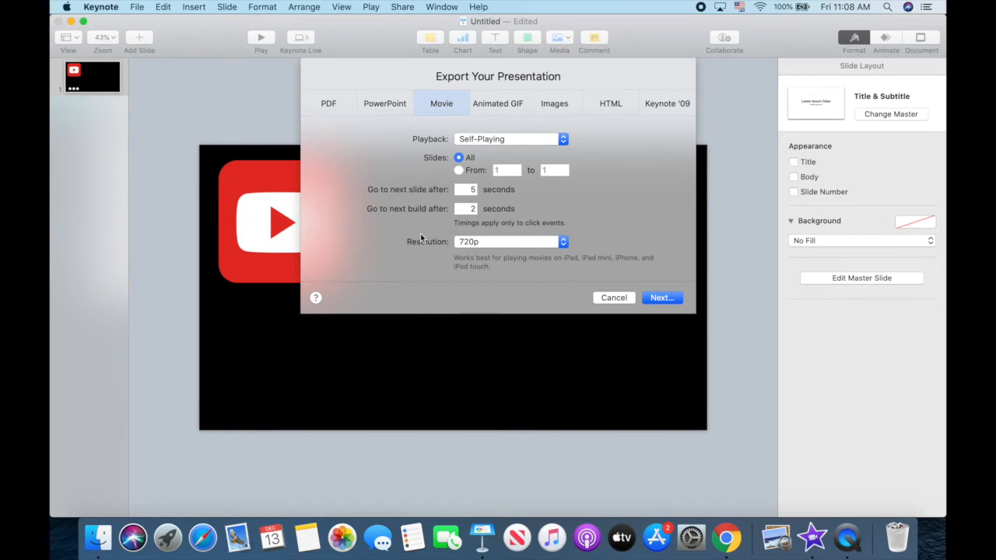
{"action": "left_click", "coordinate": [505, 241]}
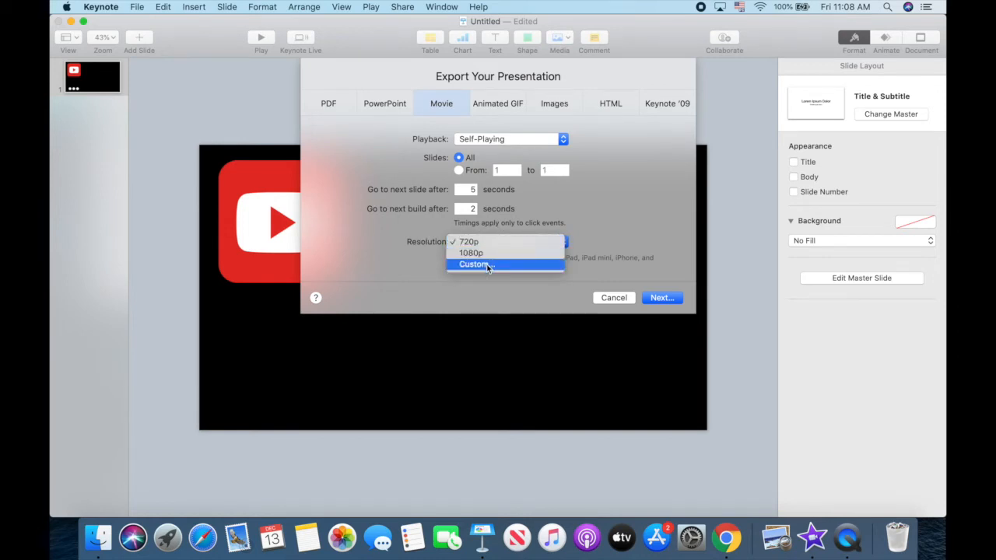
{"action": "left_click", "coordinate": [473, 265]}
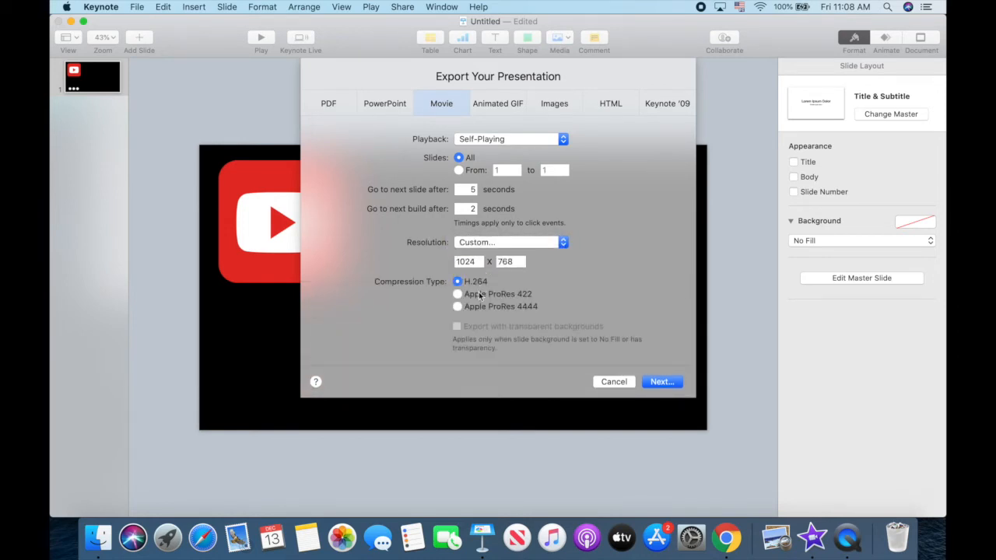
{"action": "mouse_move", "coordinate": [492, 313]}
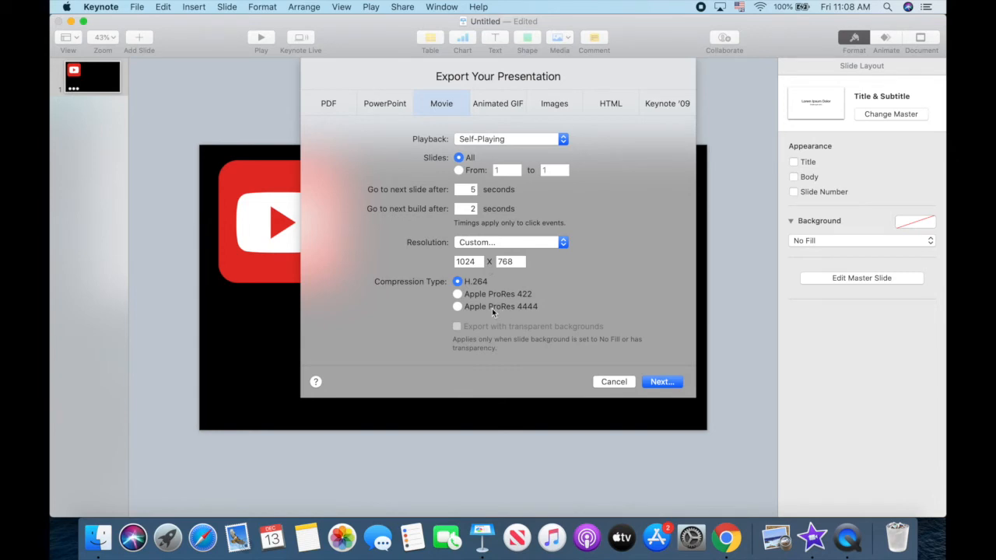
{"action": "left_click", "coordinate": [457, 306]}
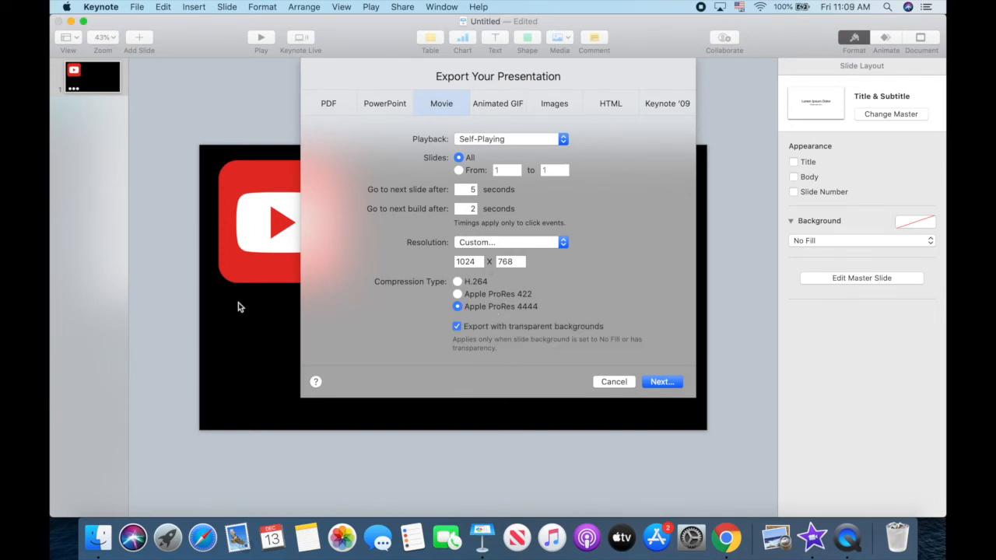
{"action": "mouse_move", "coordinate": [512, 333]}
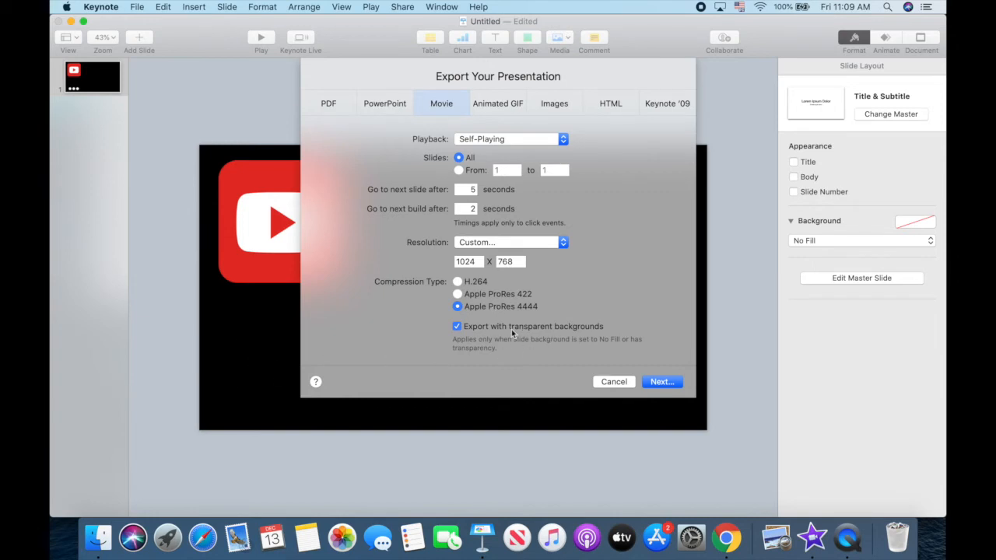
{"action": "mouse_move", "coordinate": [539, 344]}
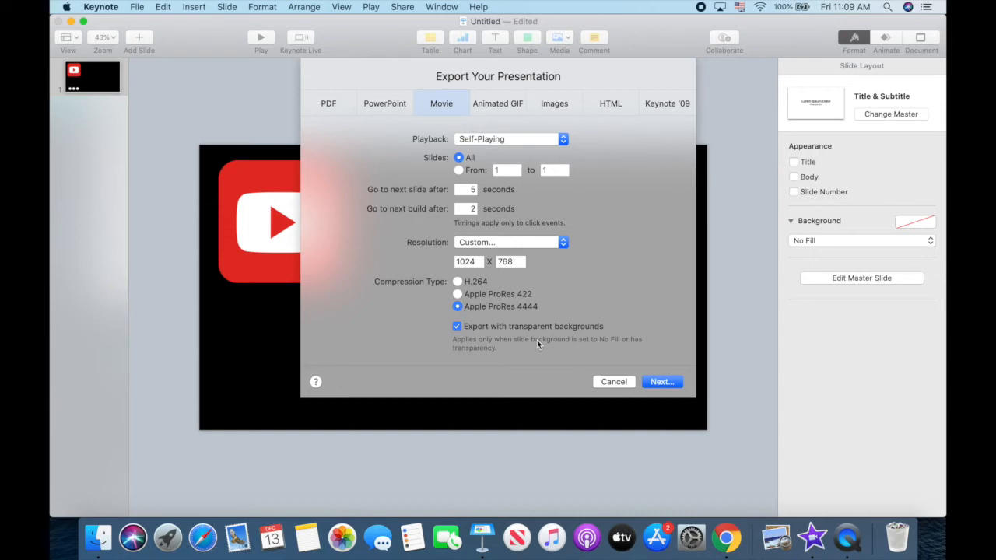
{"action": "mouse_move", "coordinate": [591, 342]}
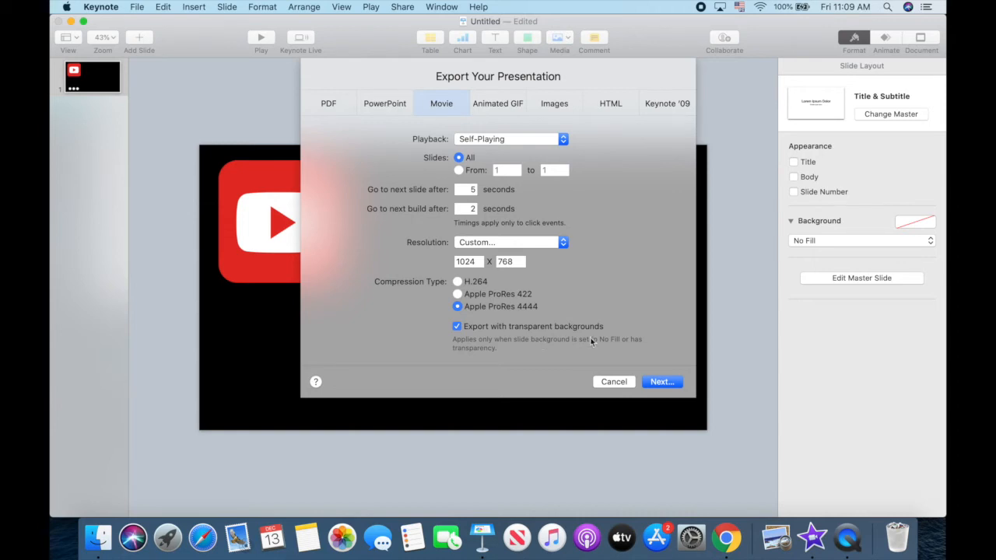
{"action": "left_click", "coordinate": [613, 382]}
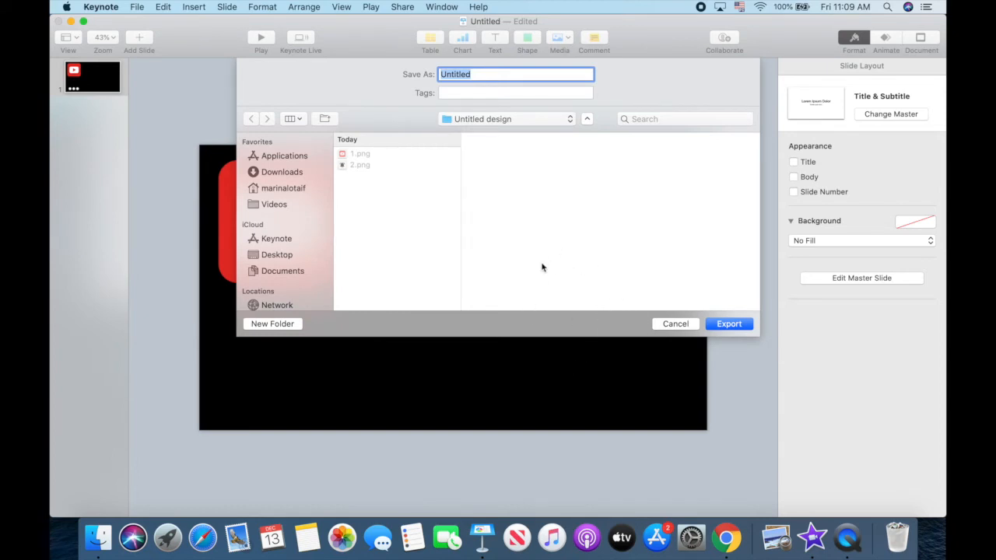
Name the exported movie 'Animated Grap…' and confirm the export.
{"action": "type", "text": "Animated Grap"}
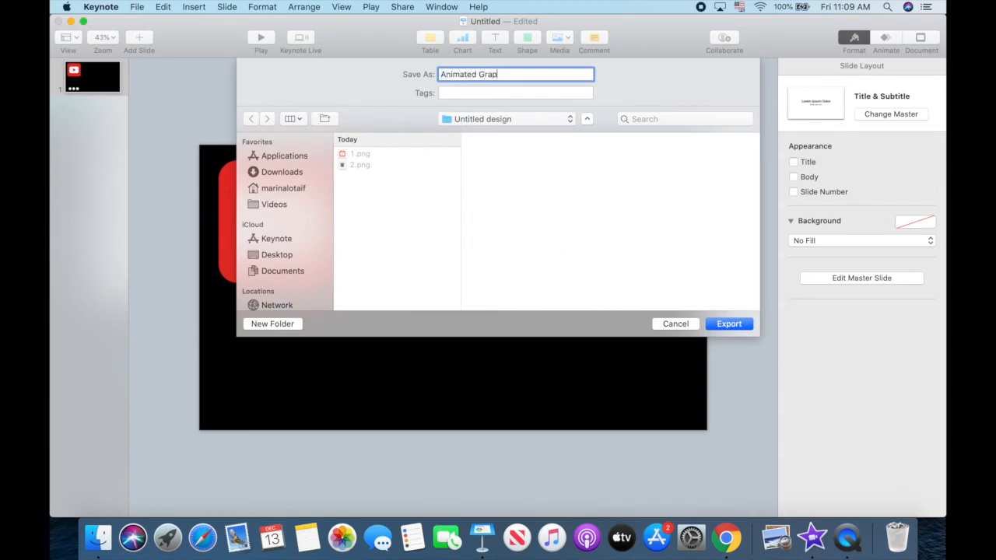
{"action": "left_click", "coordinate": [728, 323]}
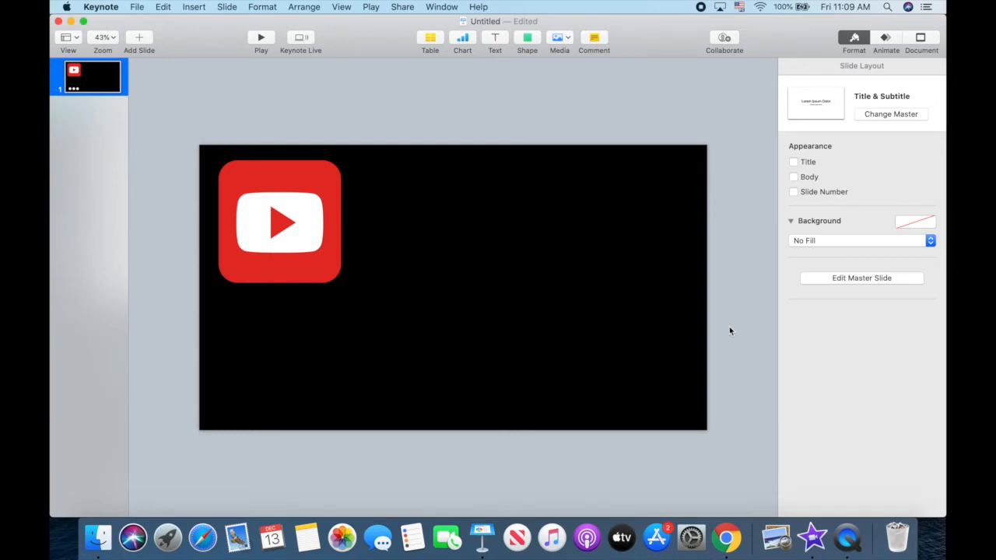
{"action": "mouse_move", "coordinate": [106, 504]}
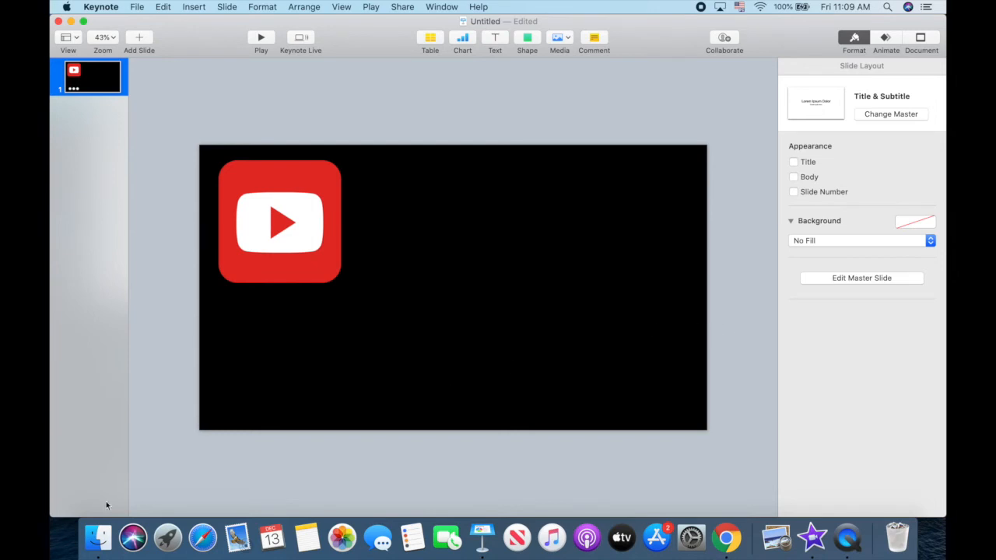
{"action": "mouse_move", "coordinate": [97, 532]}
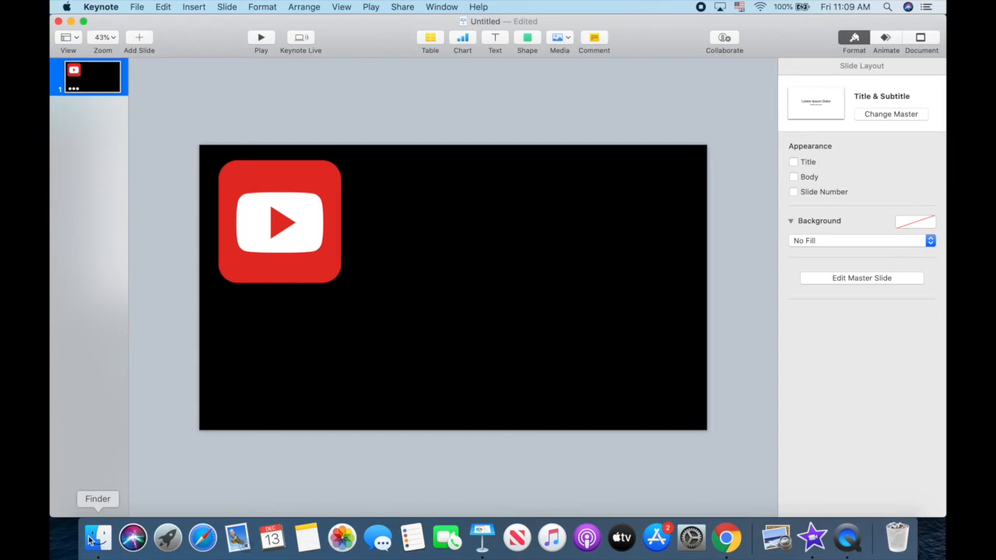
Find iMovie in Finder's Applications folder and launch it to its projects overview.
{"action": "left_click", "coordinate": [97, 532]}
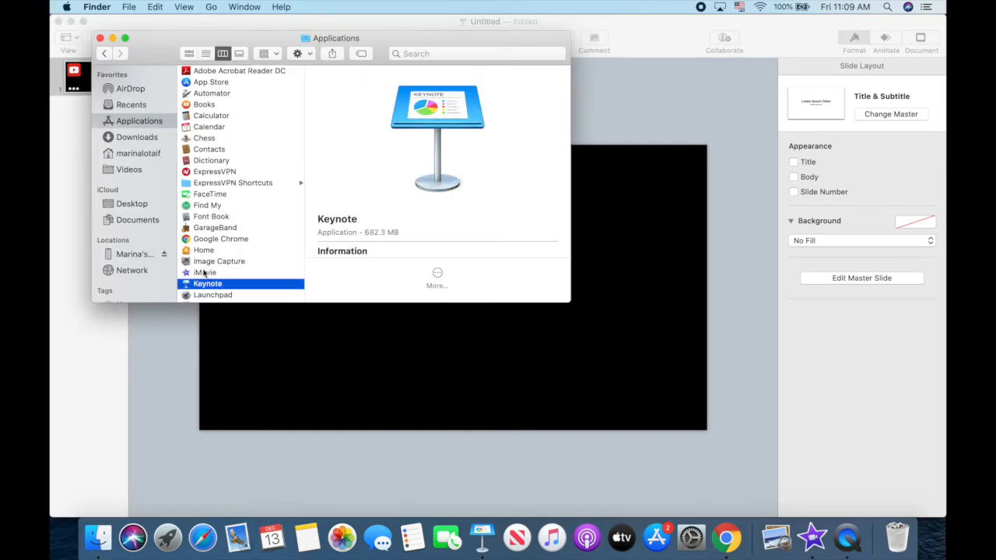
{"action": "left_click", "coordinate": [205, 272]}
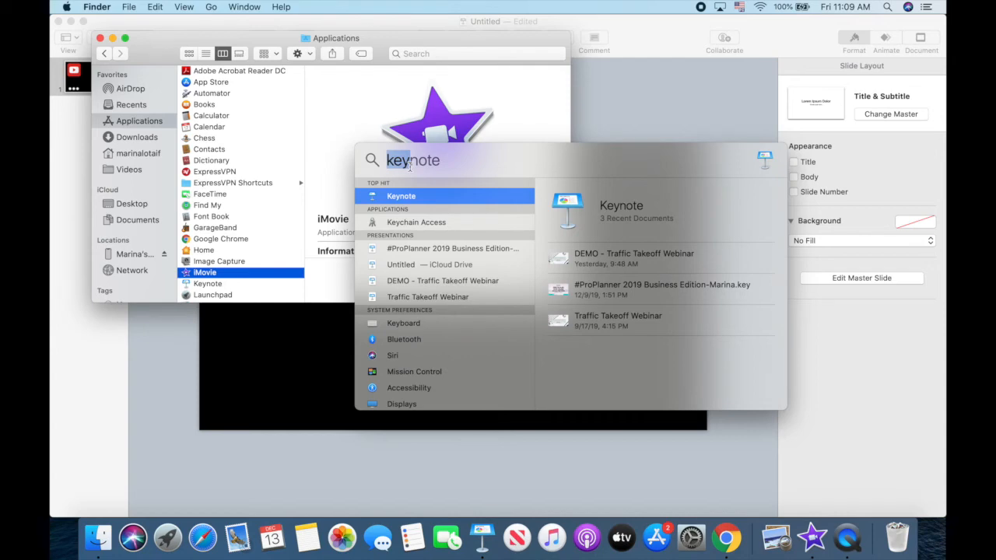
{"action": "type", "text": "imovie"}
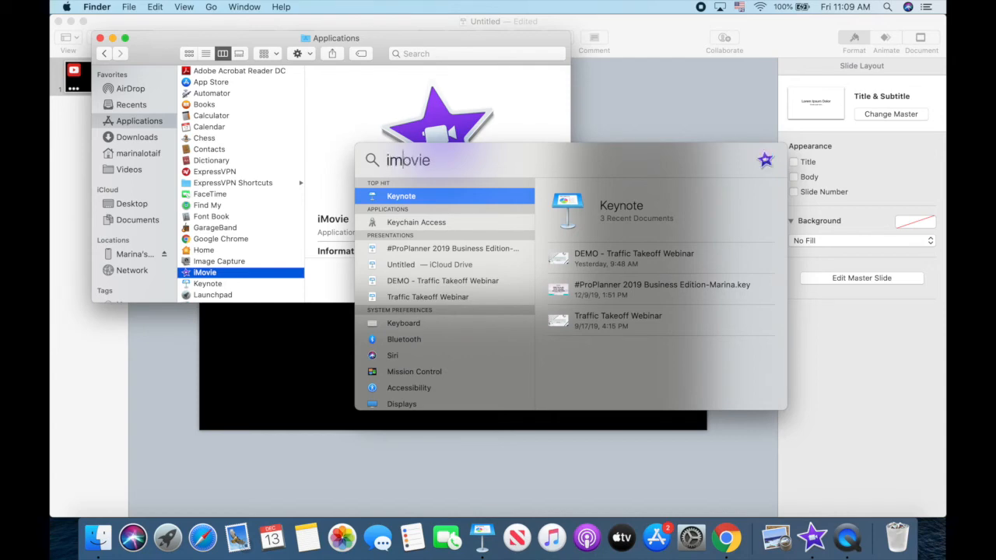
{"action": "left_click", "coordinate": [205, 270]}
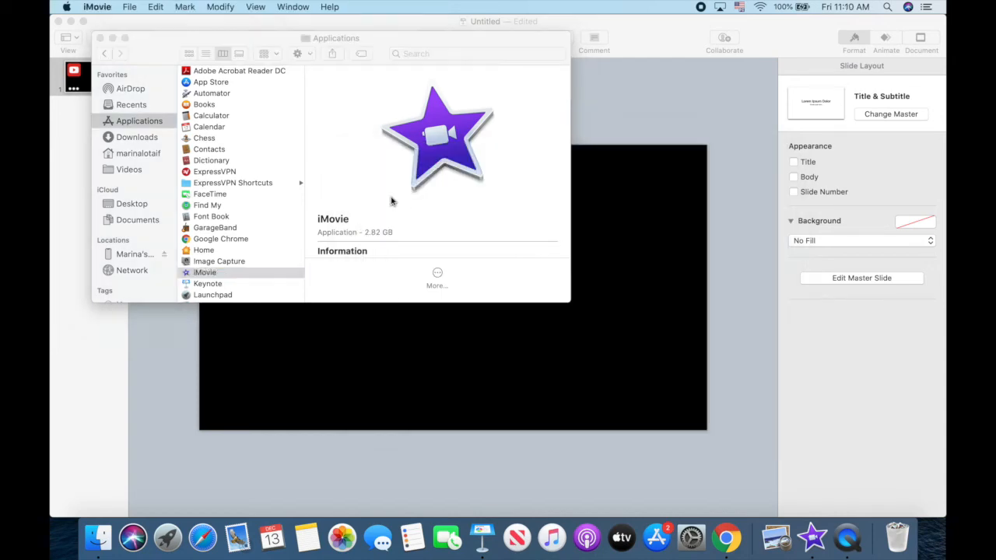
{"action": "double_click", "coordinate": [205, 272]}
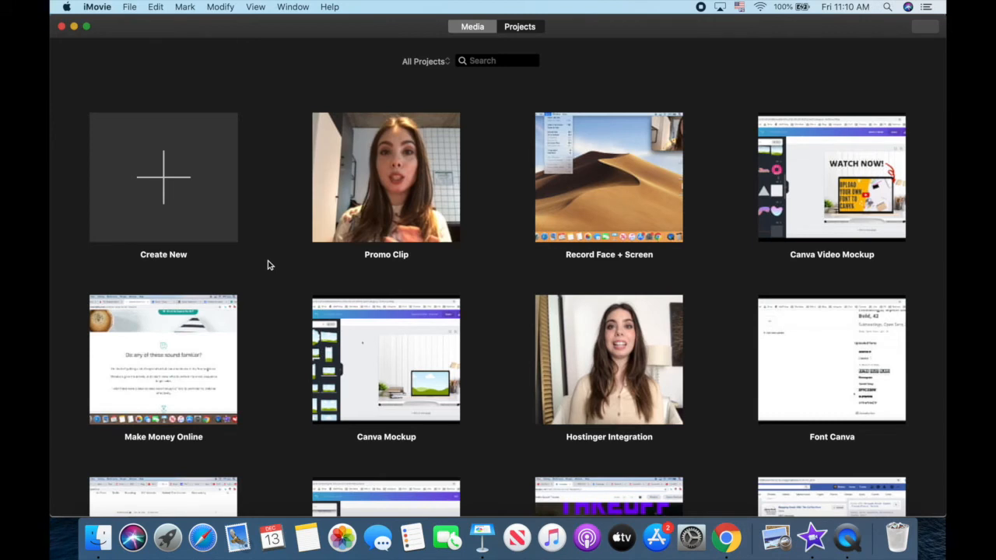
{"action": "mouse_move", "coordinate": [171, 188]}
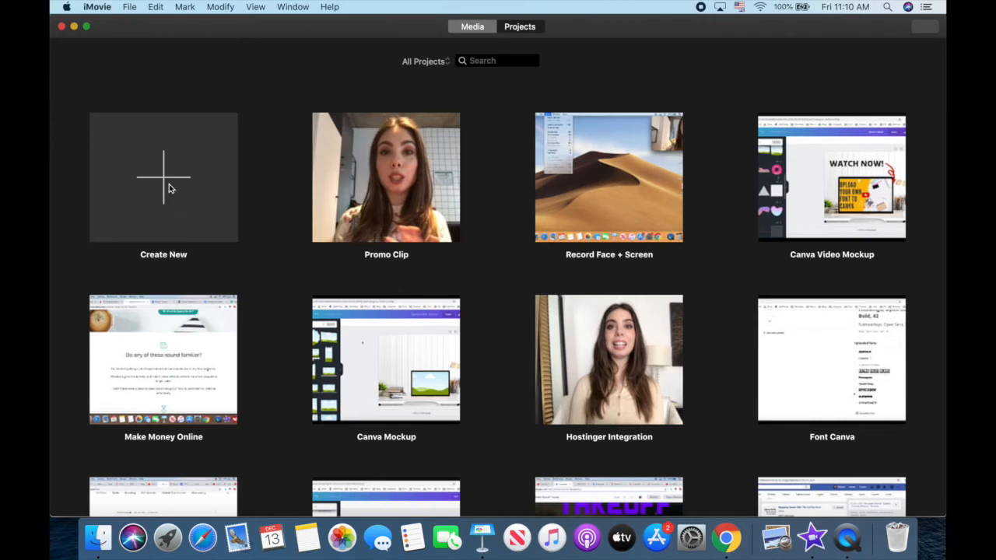
Create a new iMovie movie project and import all clips from the recordings folder.
{"action": "left_click", "coordinate": [164, 177]}
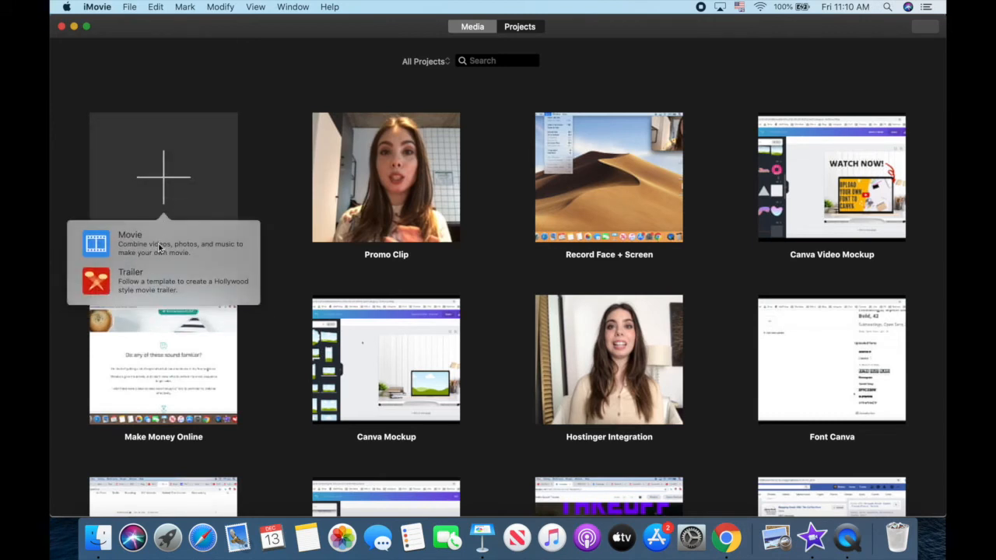
{"action": "left_click", "coordinate": [155, 243]}
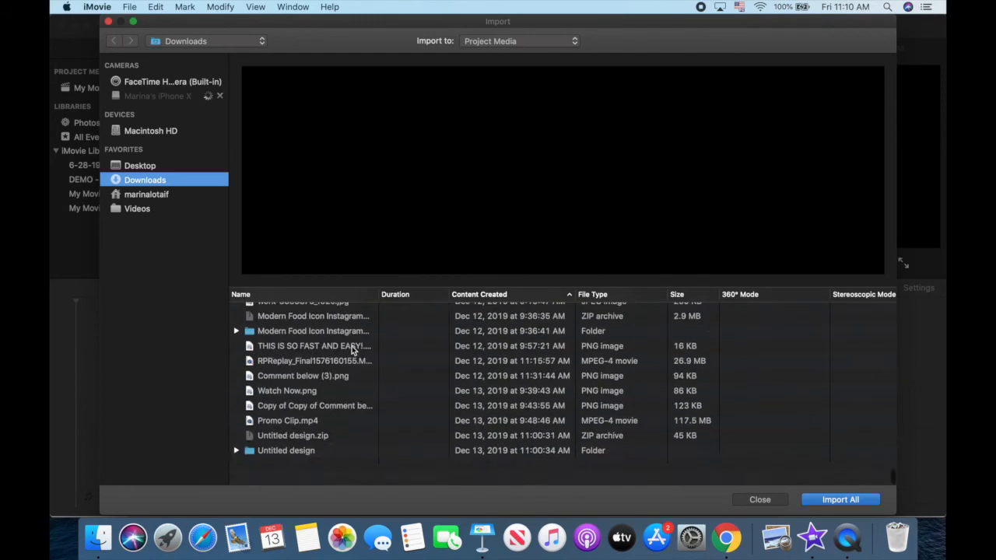
{"action": "double_click", "coordinate": [285, 451]}
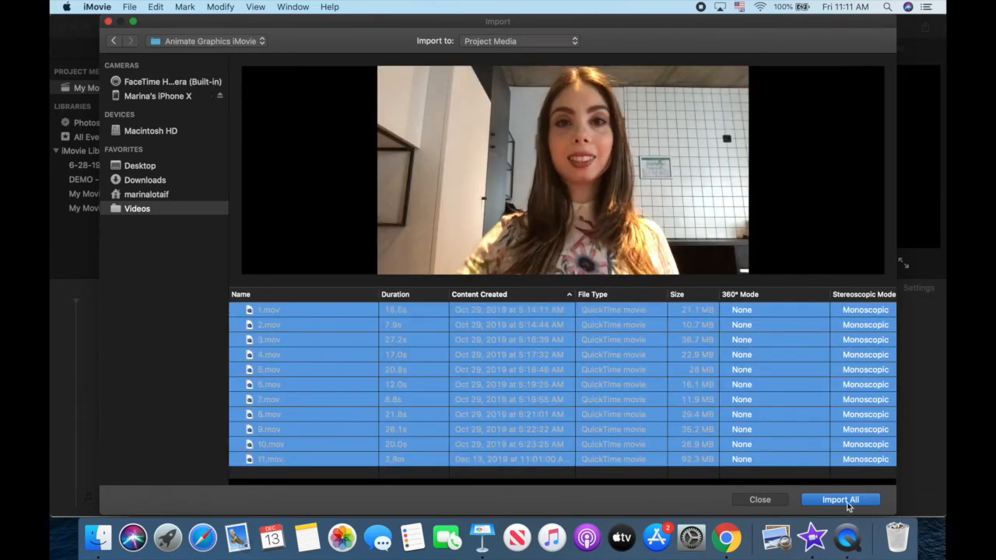
{"action": "left_click", "coordinate": [840, 500]}
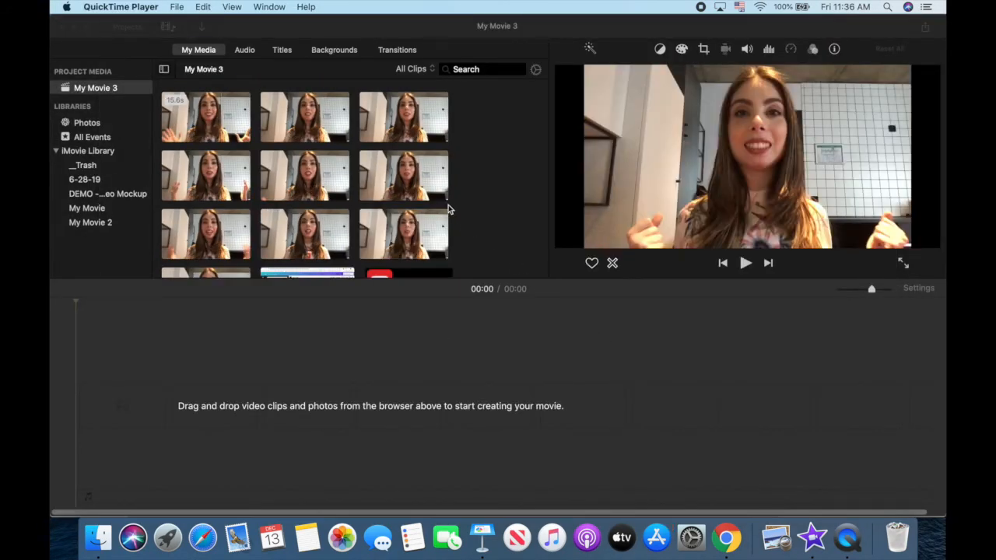
Place the talking-head clip on the timeline with the icon animation layered above, and preview playback.
{"action": "left_click_drag", "start_coordinate": [403, 174], "coordinate": [324, 434]}
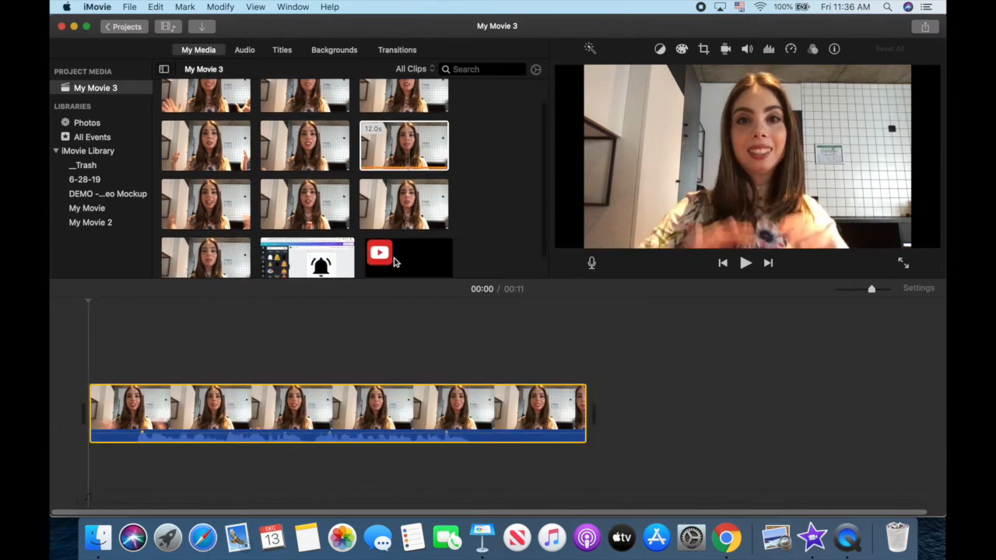
{"action": "left_click_drag", "start_coordinate": [408, 256], "coordinate": [210, 342]}
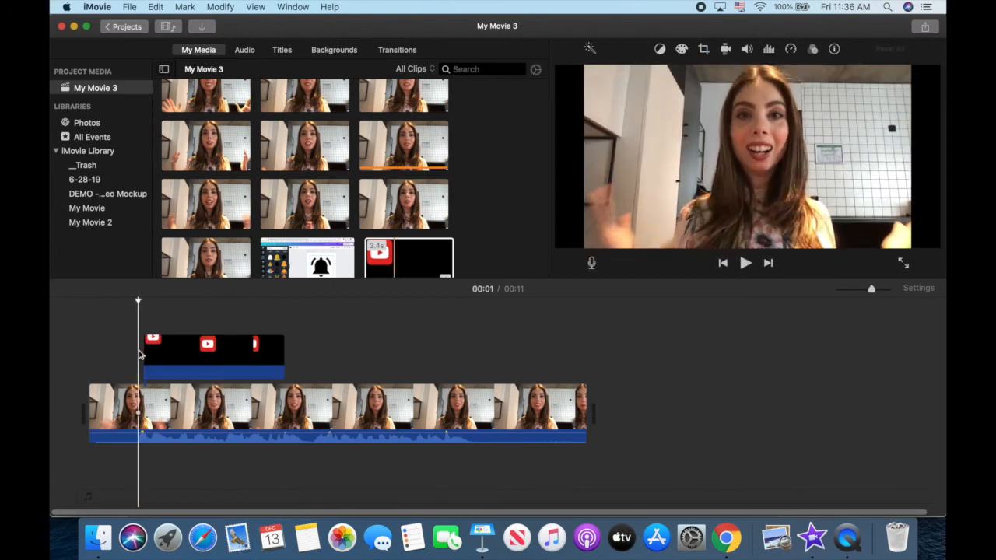
{"action": "left_click", "coordinate": [744, 262]}
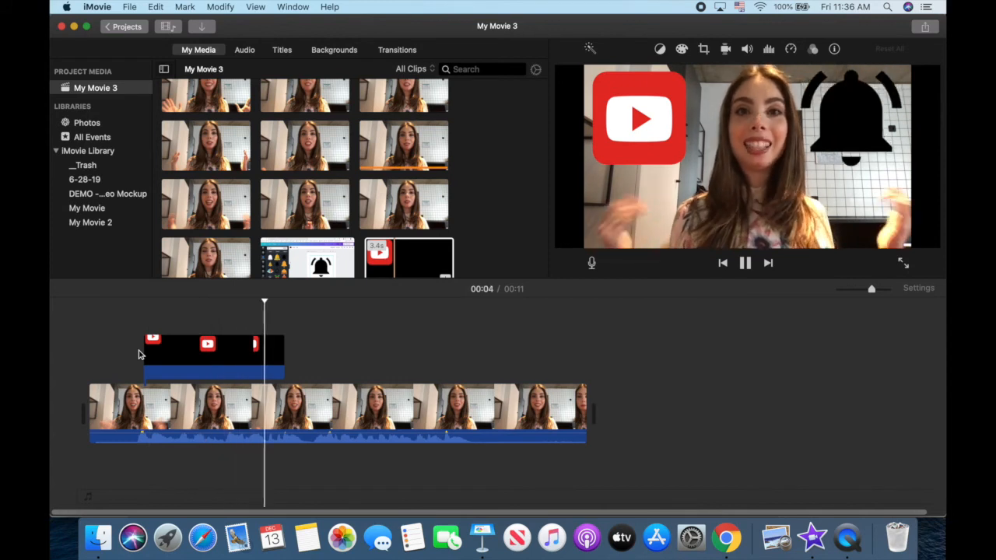
{"action": "left_click", "coordinate": [744, 261]}
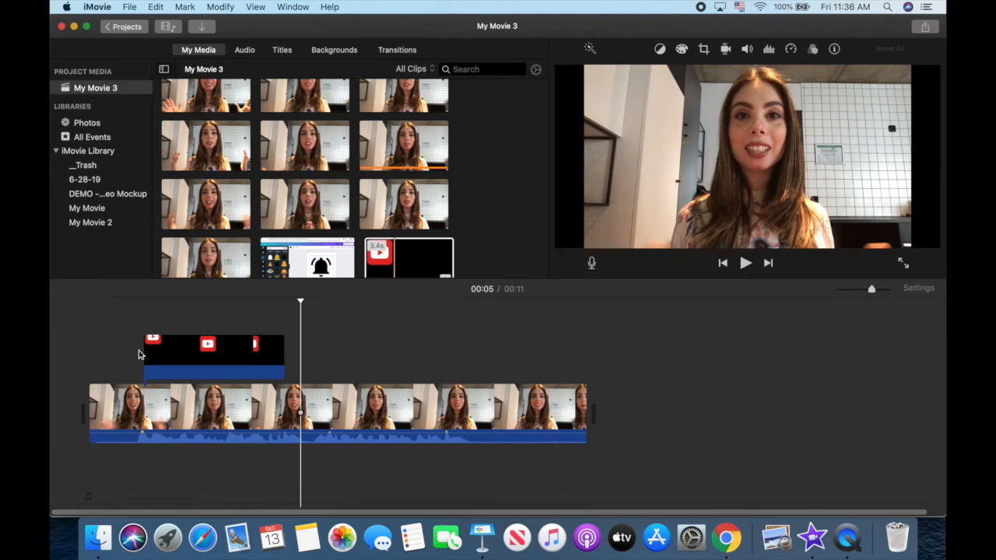
Select the icon overlay clip and nudge its position on the timeline.
{"action": "left_click", "coordinate": [128, 342]}
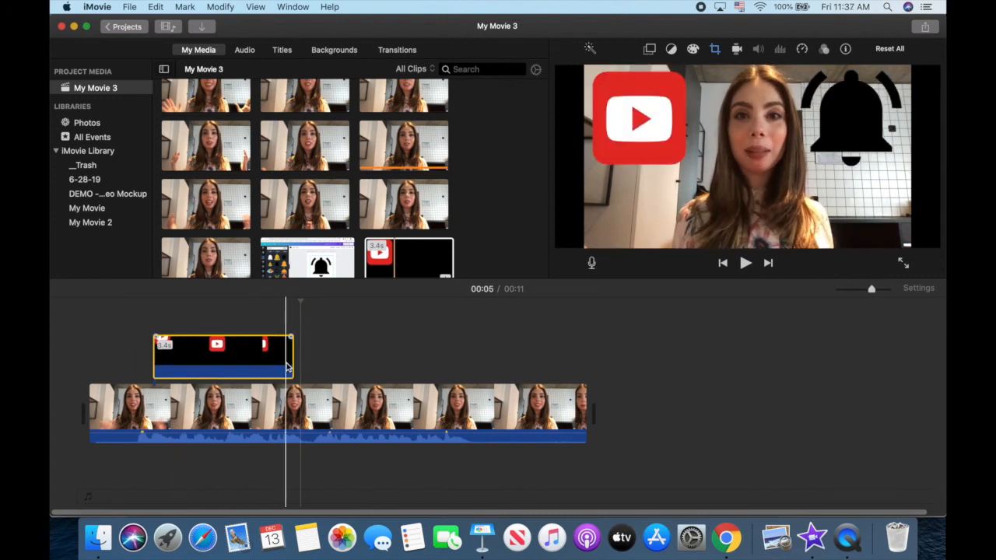
{"action": "left_click_drag", "start_coordinate": [290, 358], "coordinate": [277, 361]}
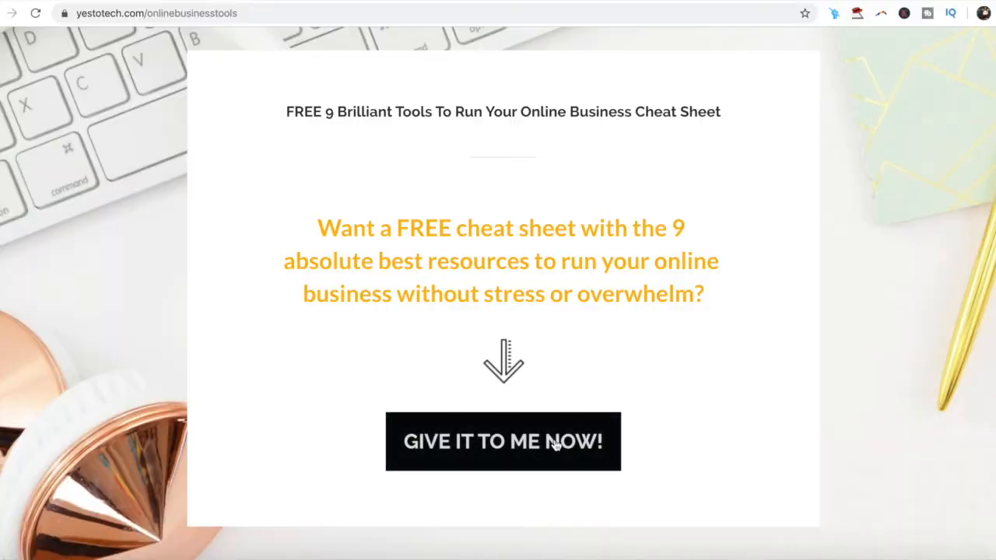
Open the cheat-sheet sign-up form and enter the name 'marina' and a yestotech.co e-mail address.
{"action": "left_click", "coordinate": [501, 442]}
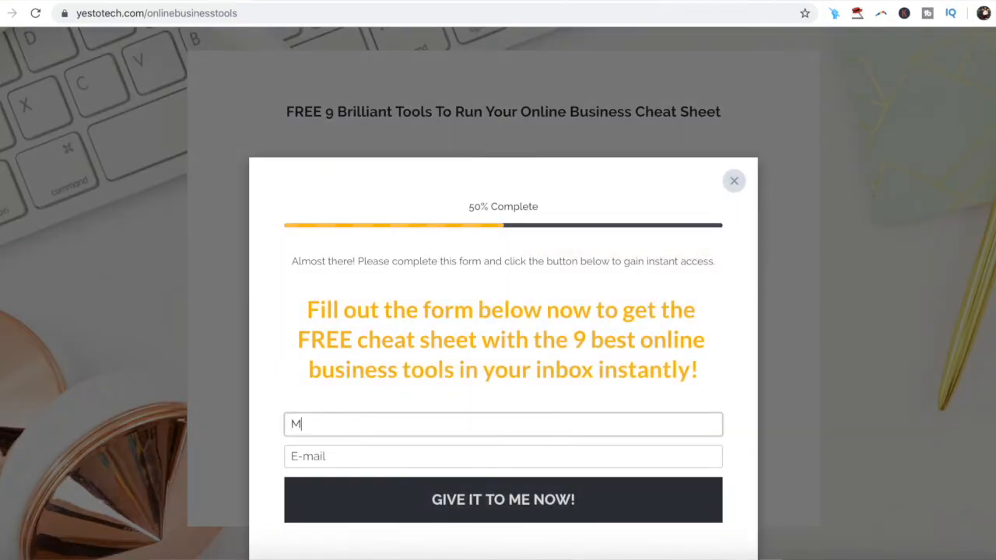
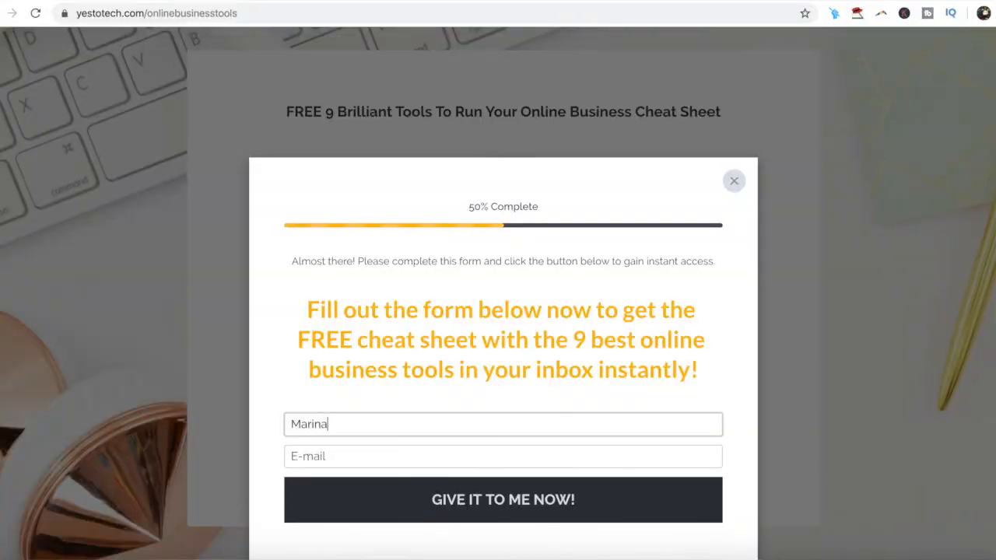
{"action": "type", "text": "marina"}
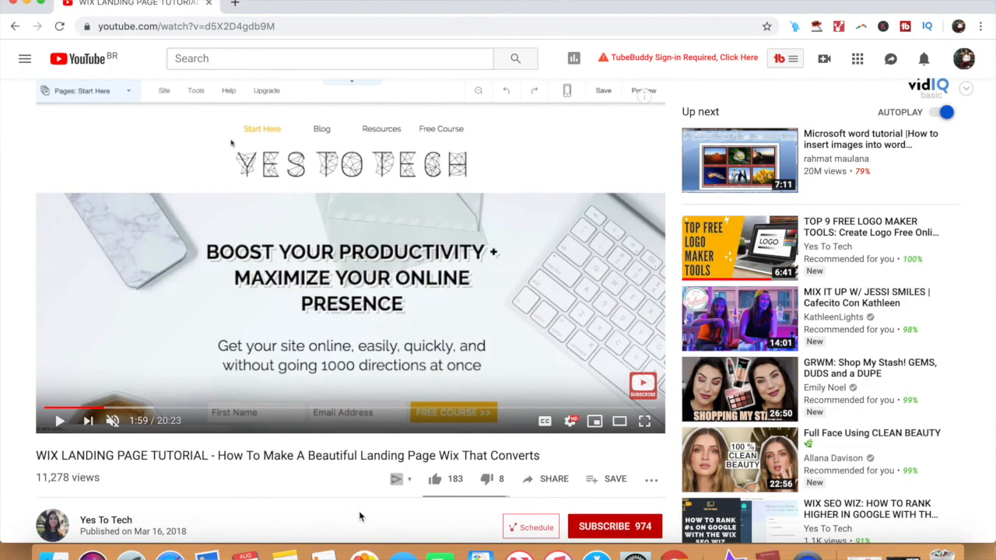
Like the Wix landing page tutorial, subscribe to Yes To Tech and turn on all notifications.
{"action": "left_click", "coordinate": [433, 479]}
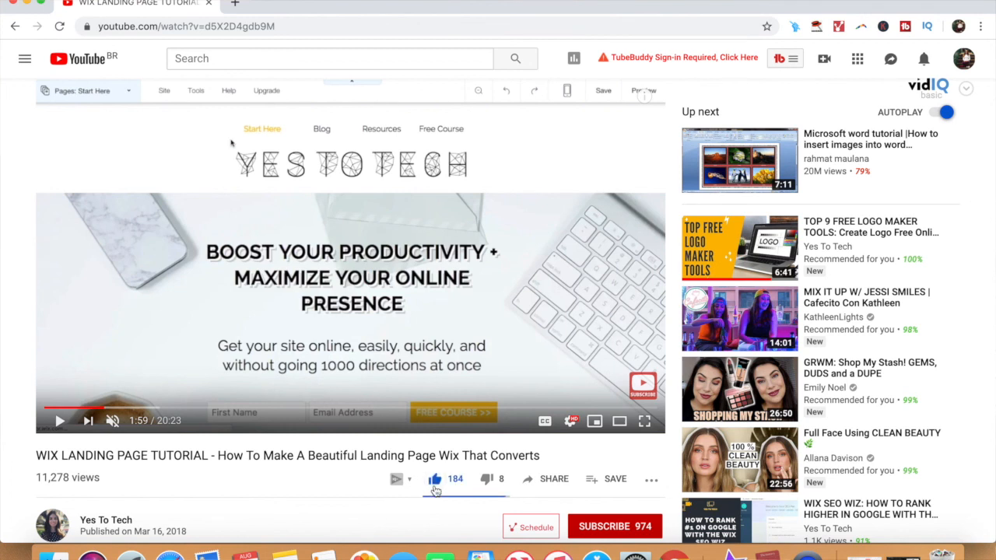
{"action": "left_click", "coordinate": [429, 479]}
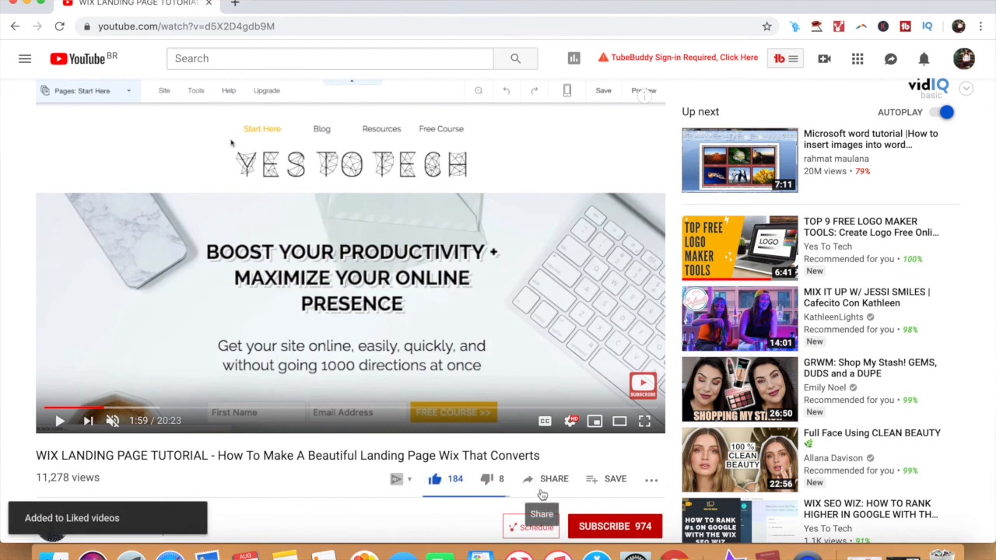
{"action": "left_click", "coordinate": [615, 526]}
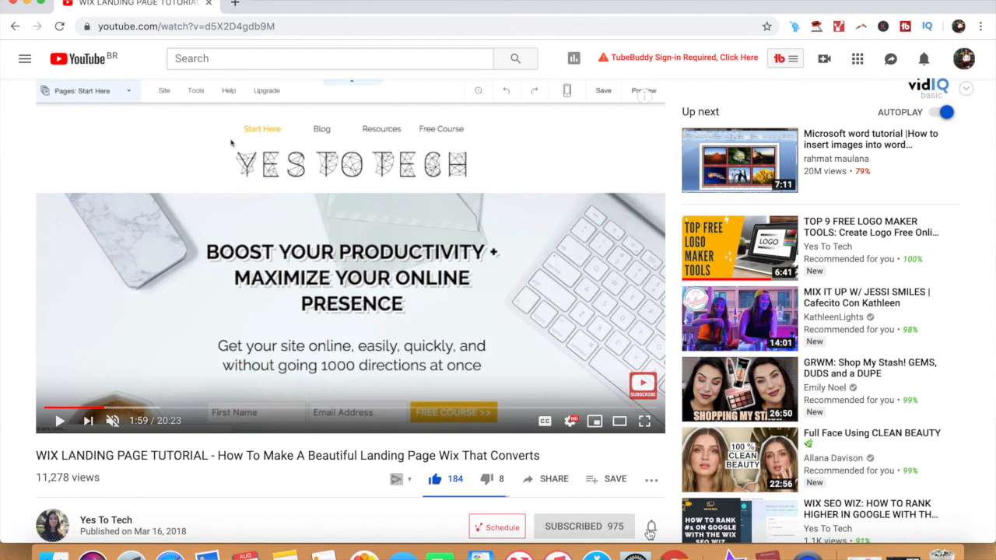
{"action": "left_click", "coordinate": [655, 526]}
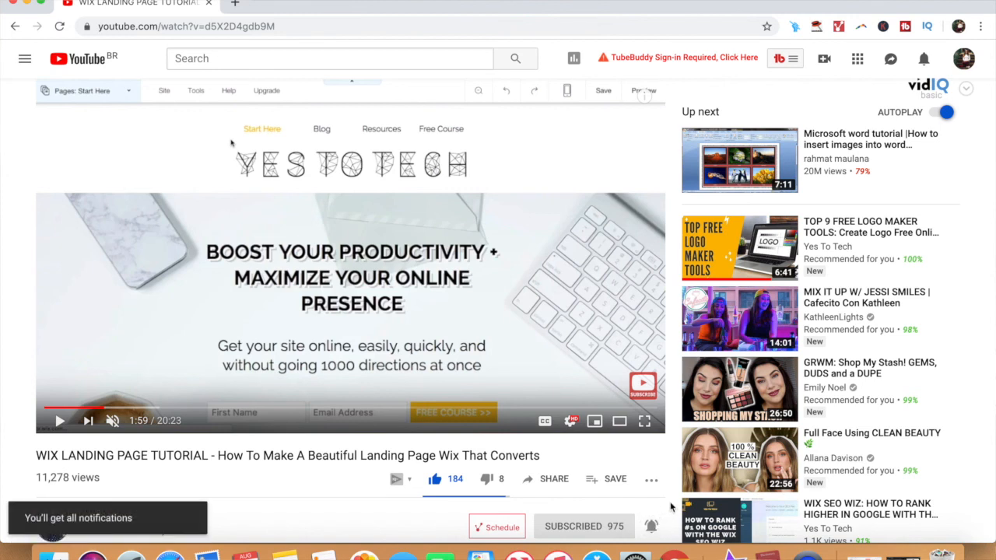